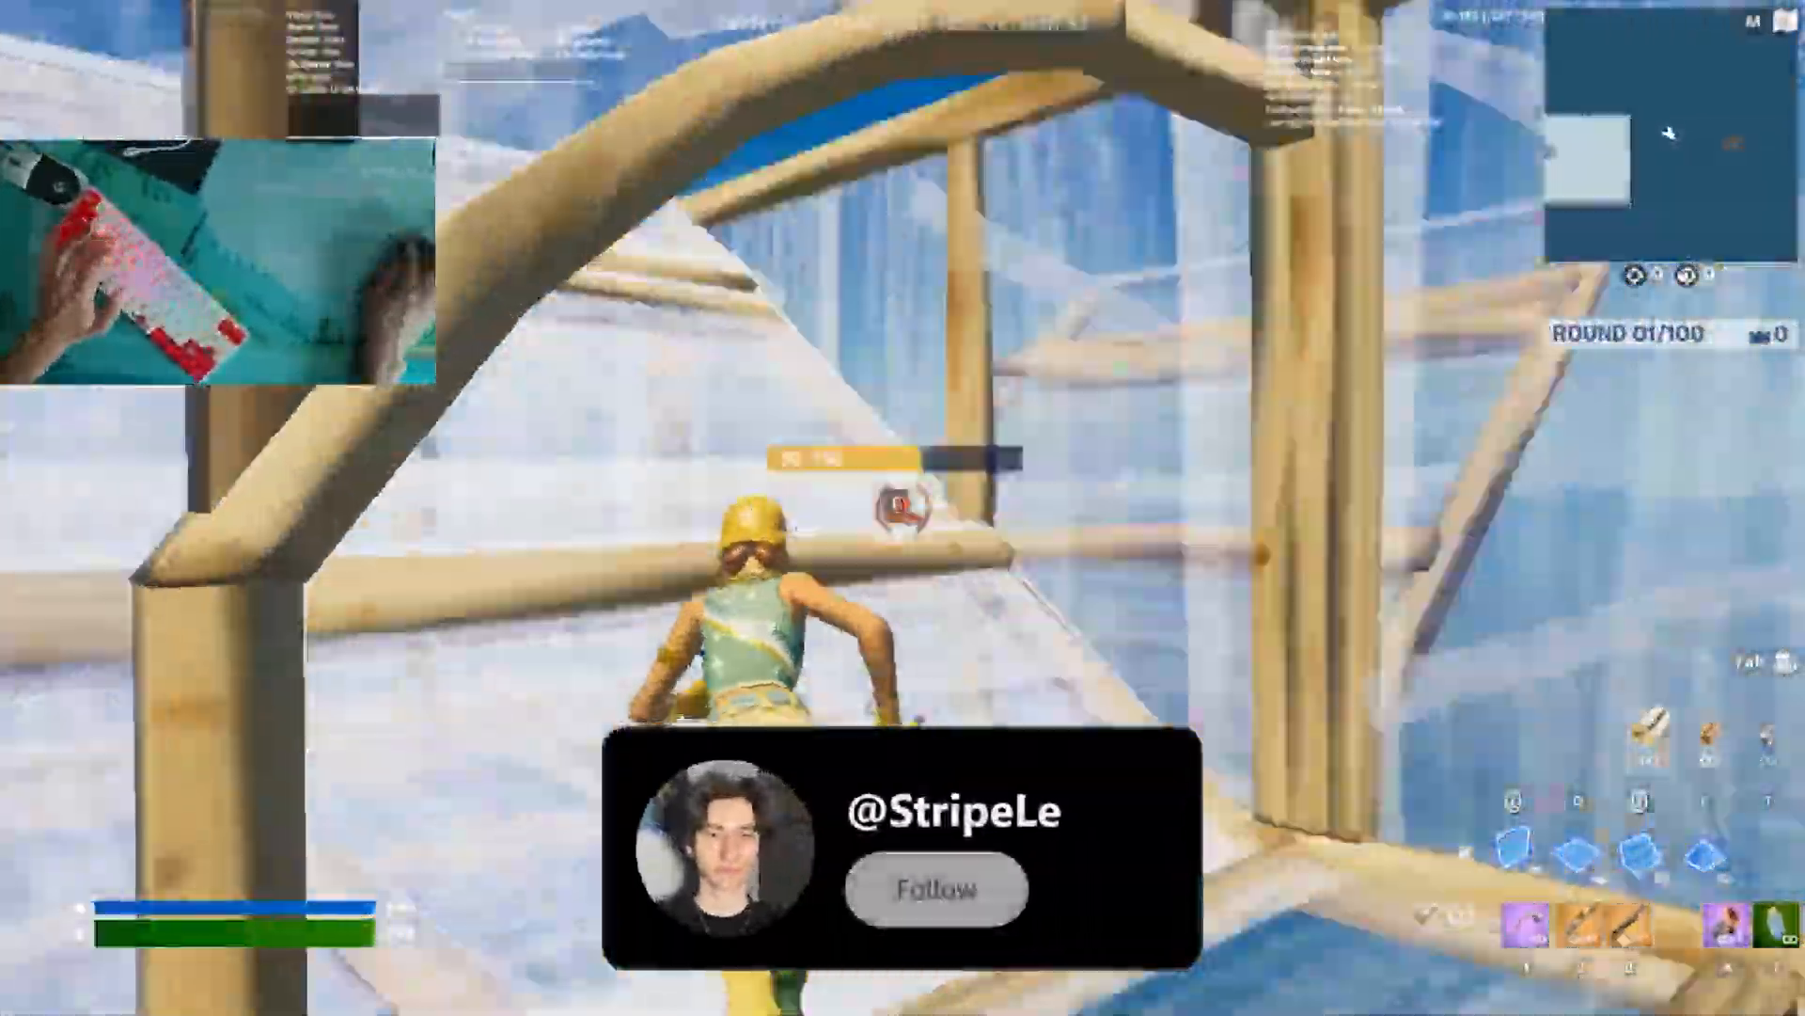
Leave the Fortnite gameplay and return to the Windows desktop
left_click(933, 888)
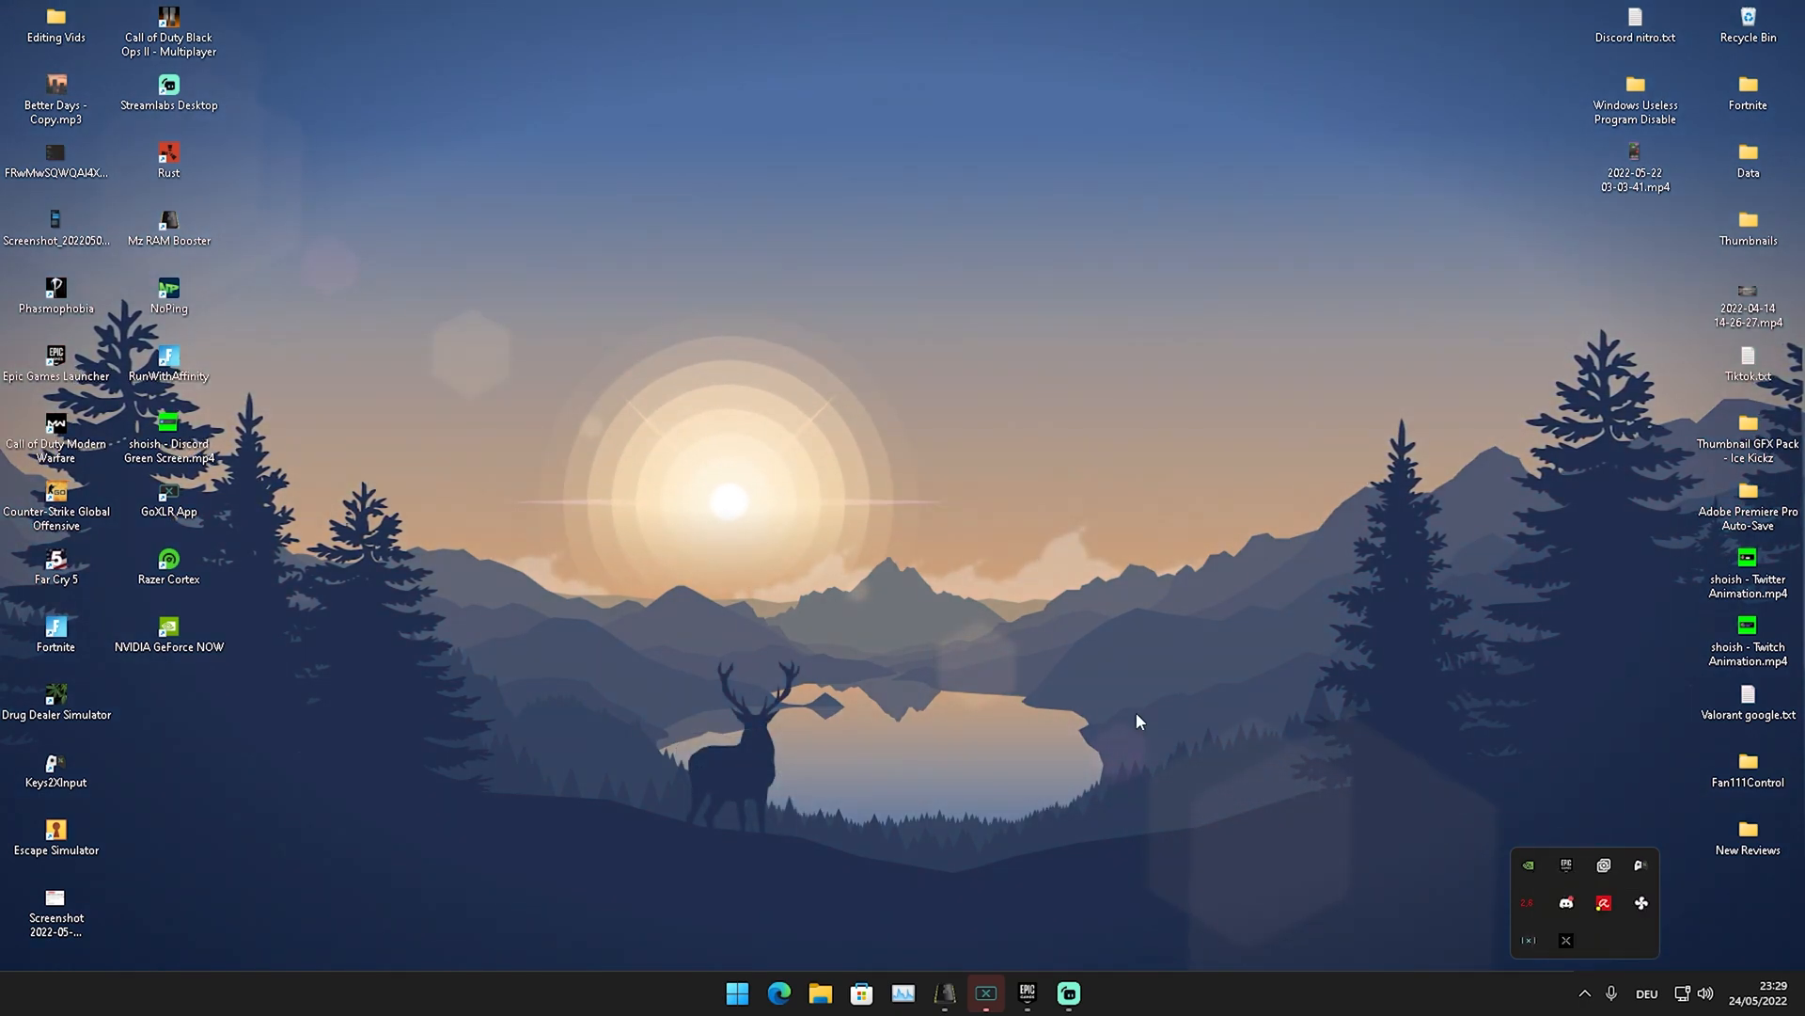
Reach the display resolution settings via system search for 'display settings'
left_click(1087, 993)
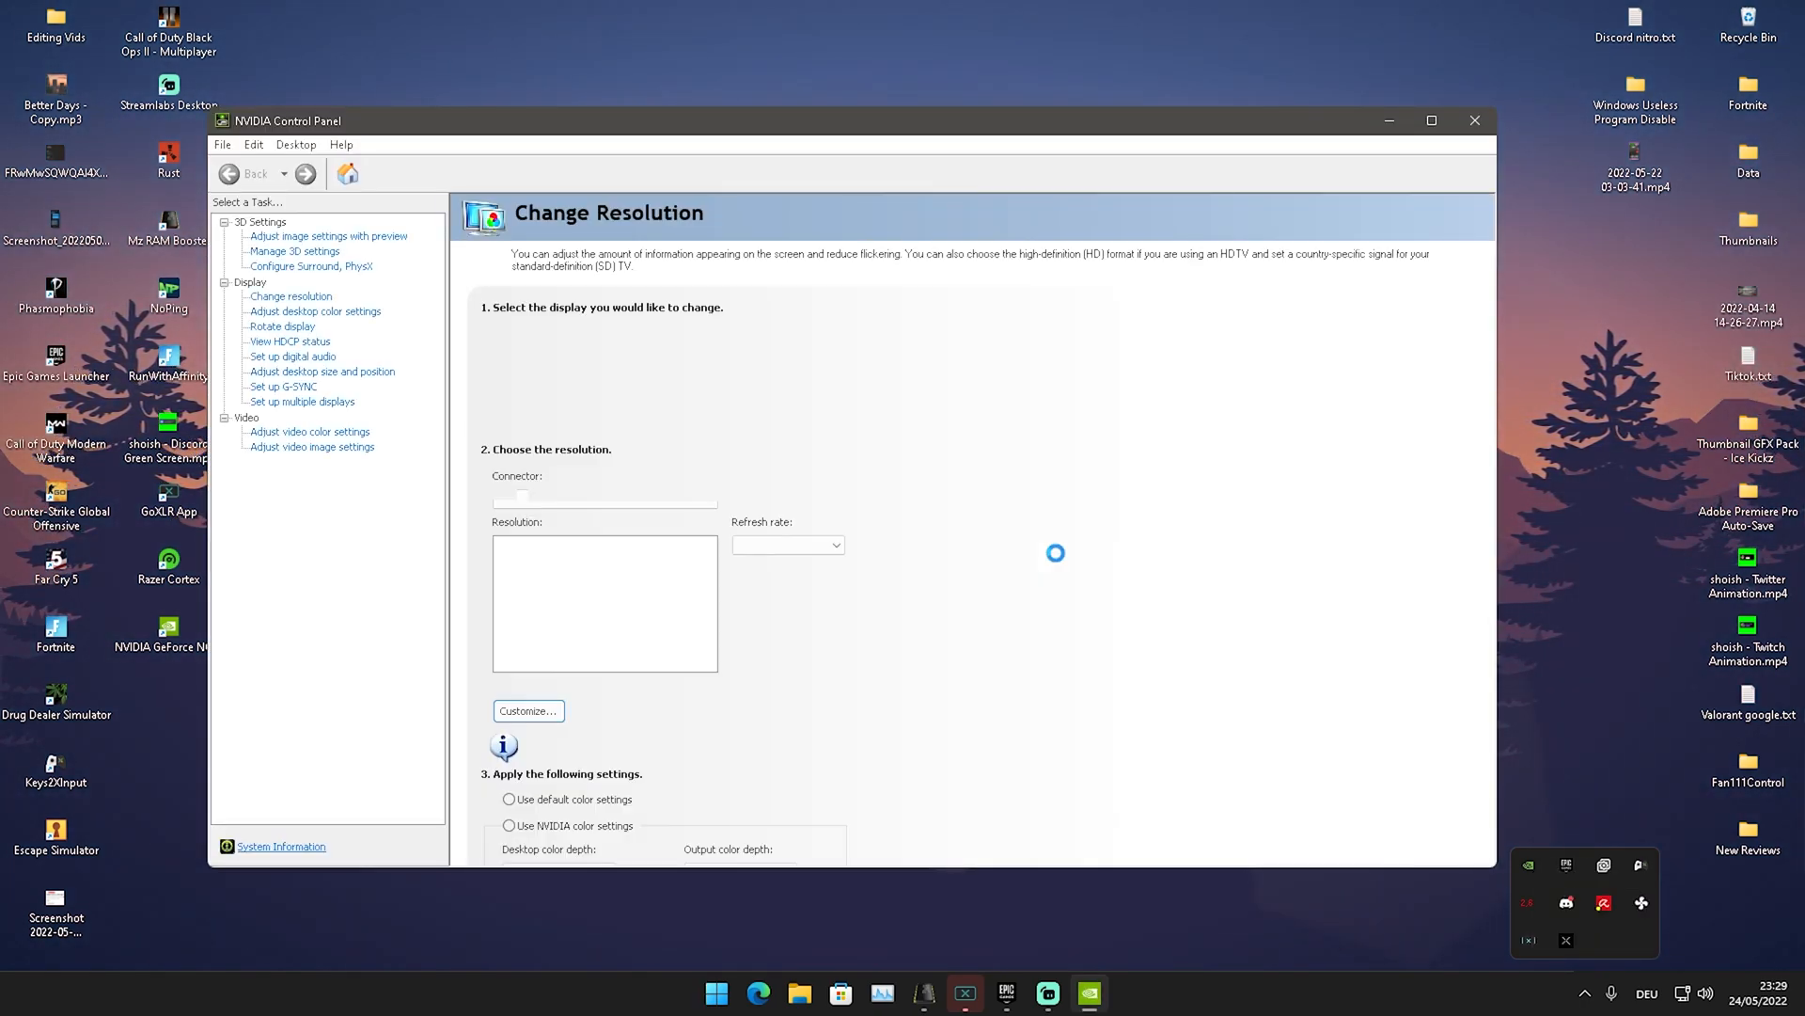
left_click(715, 993)
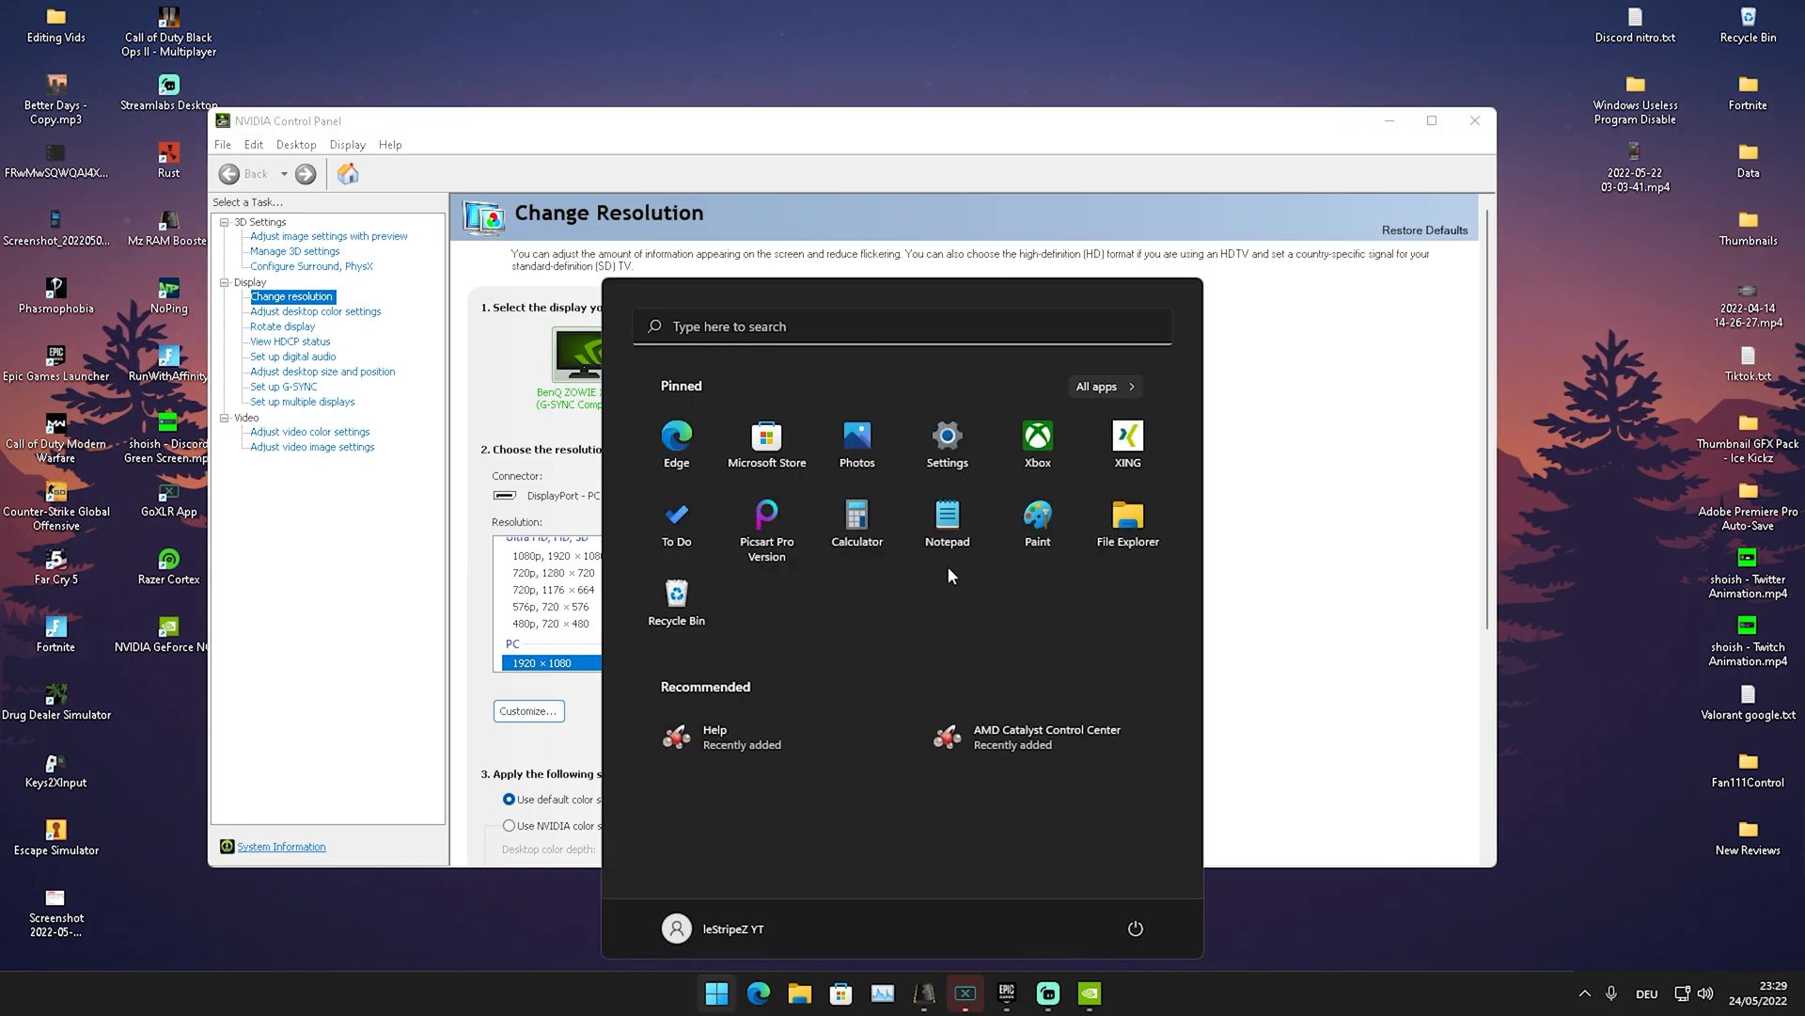
type("display settings")
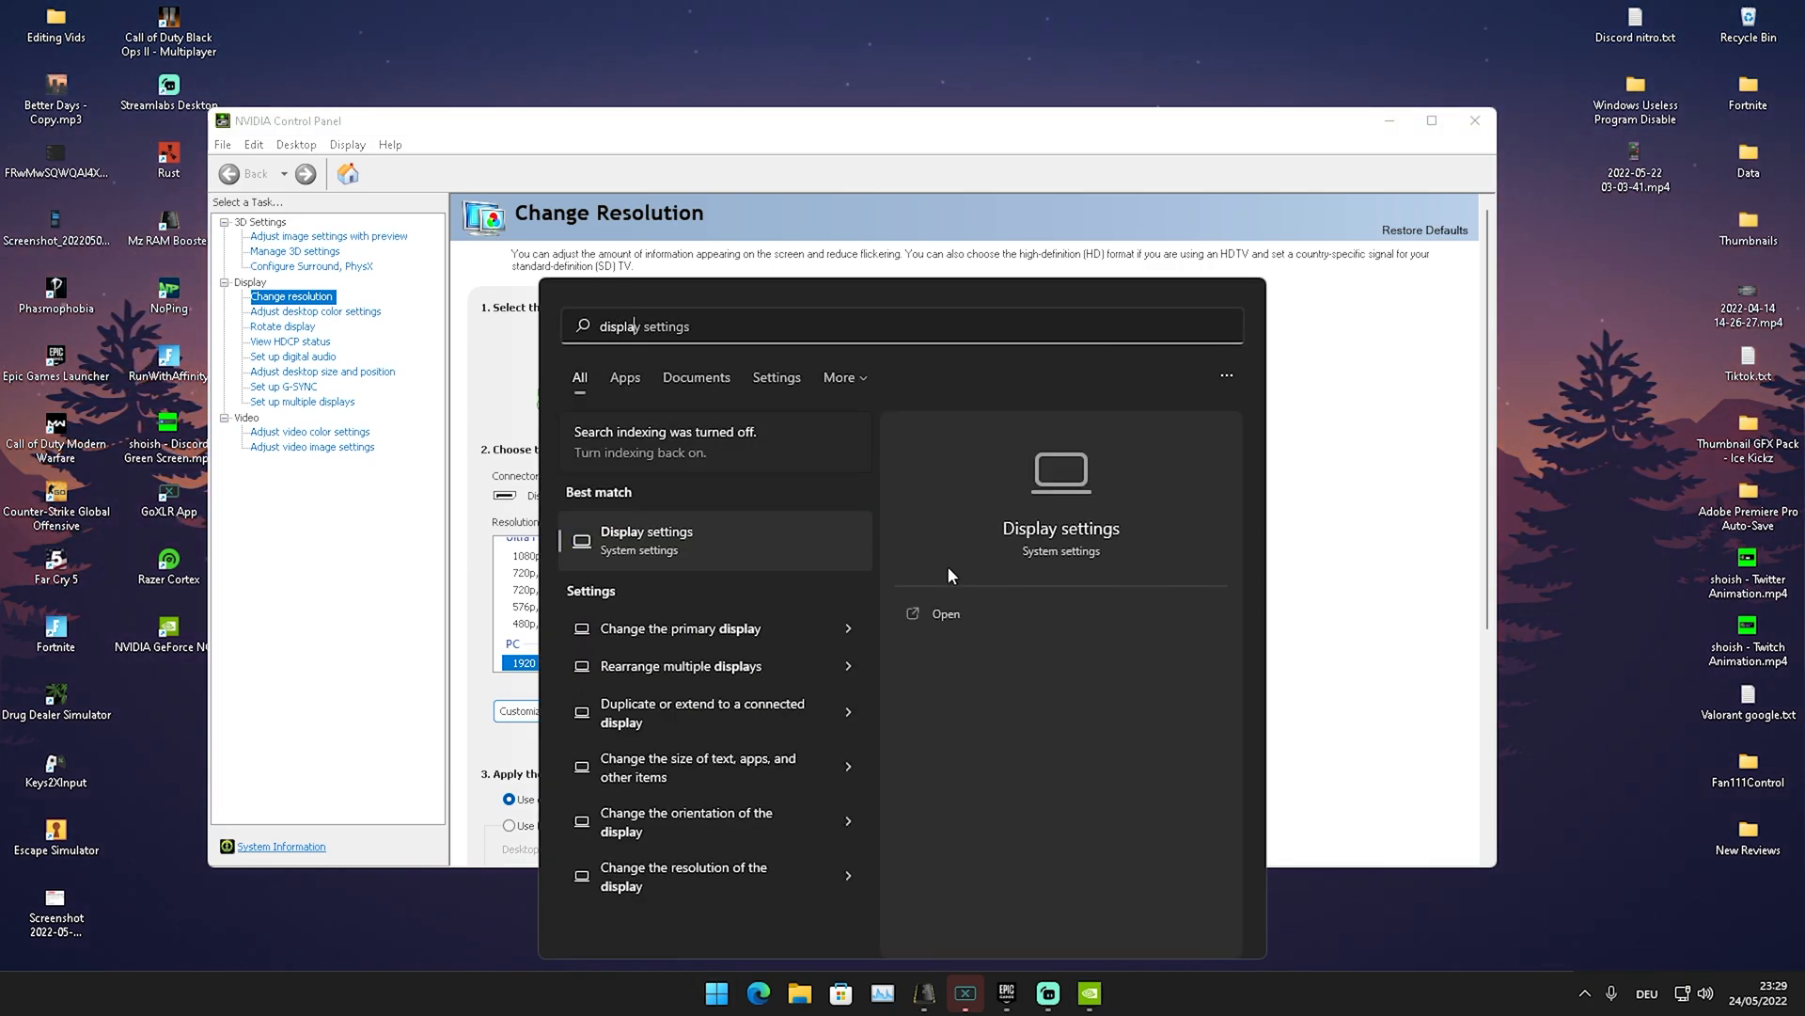
mouse_move(1356, 549)
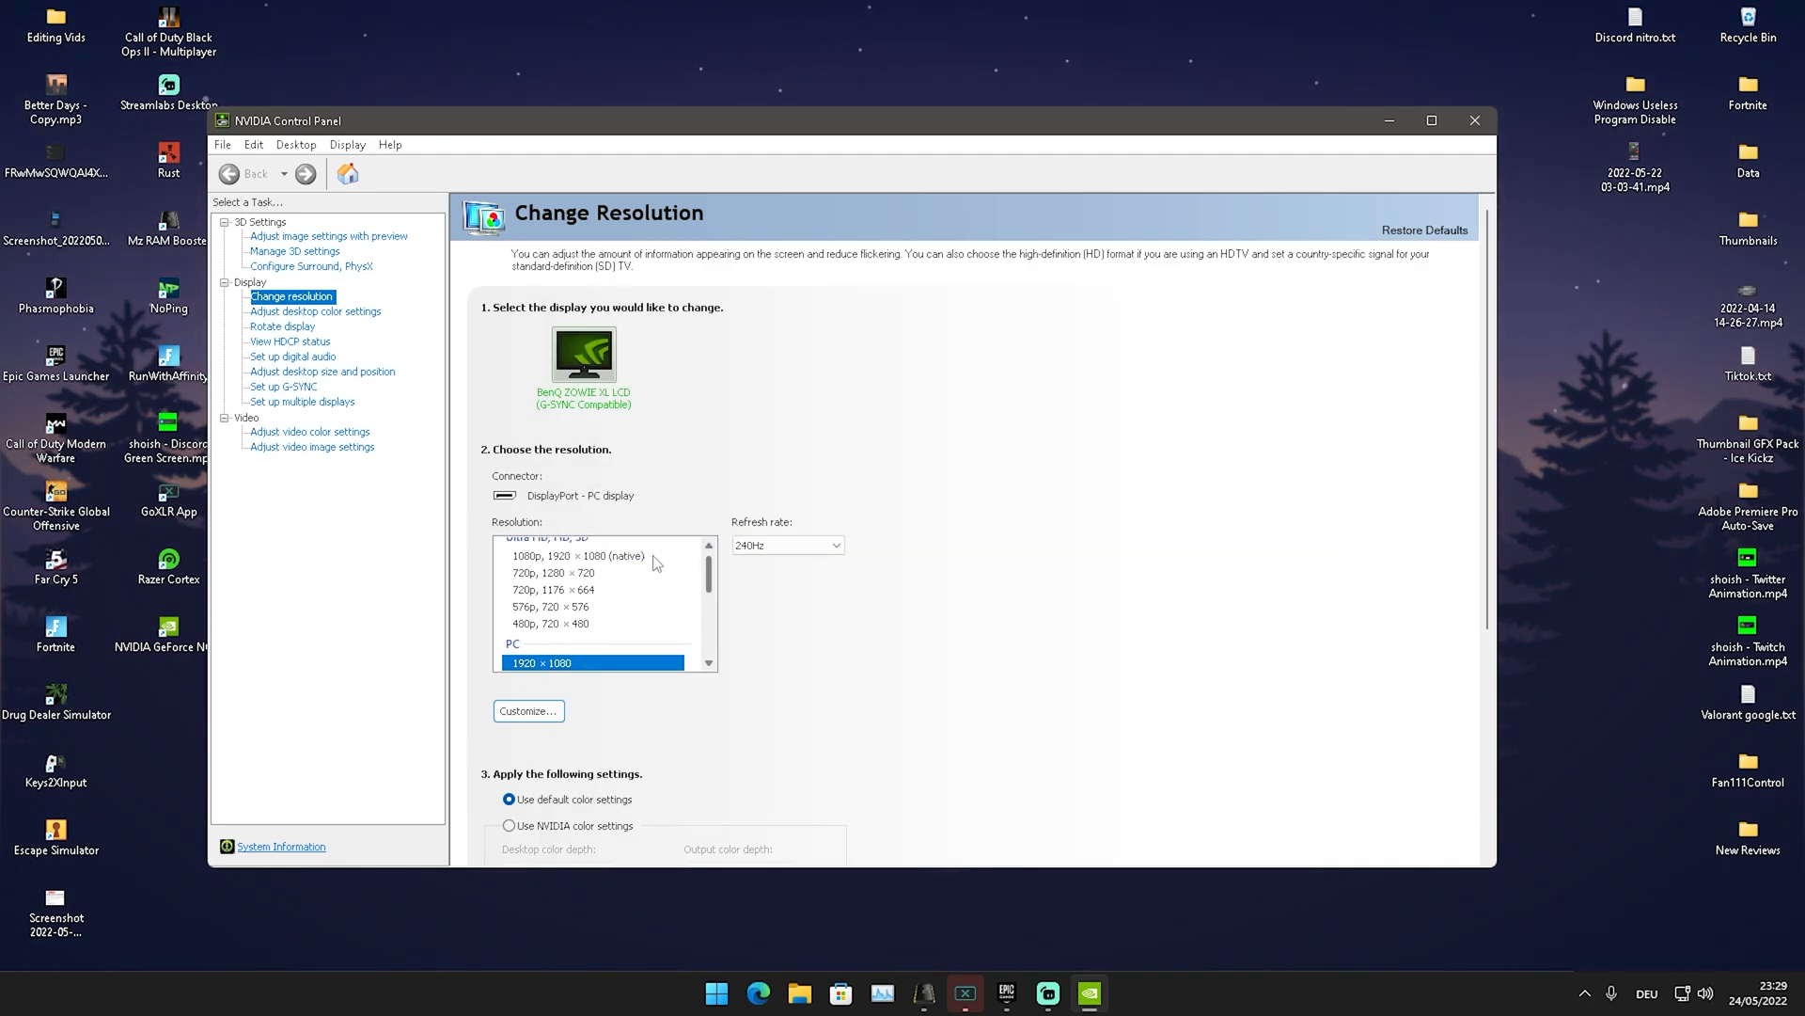
scroll("down", 3)
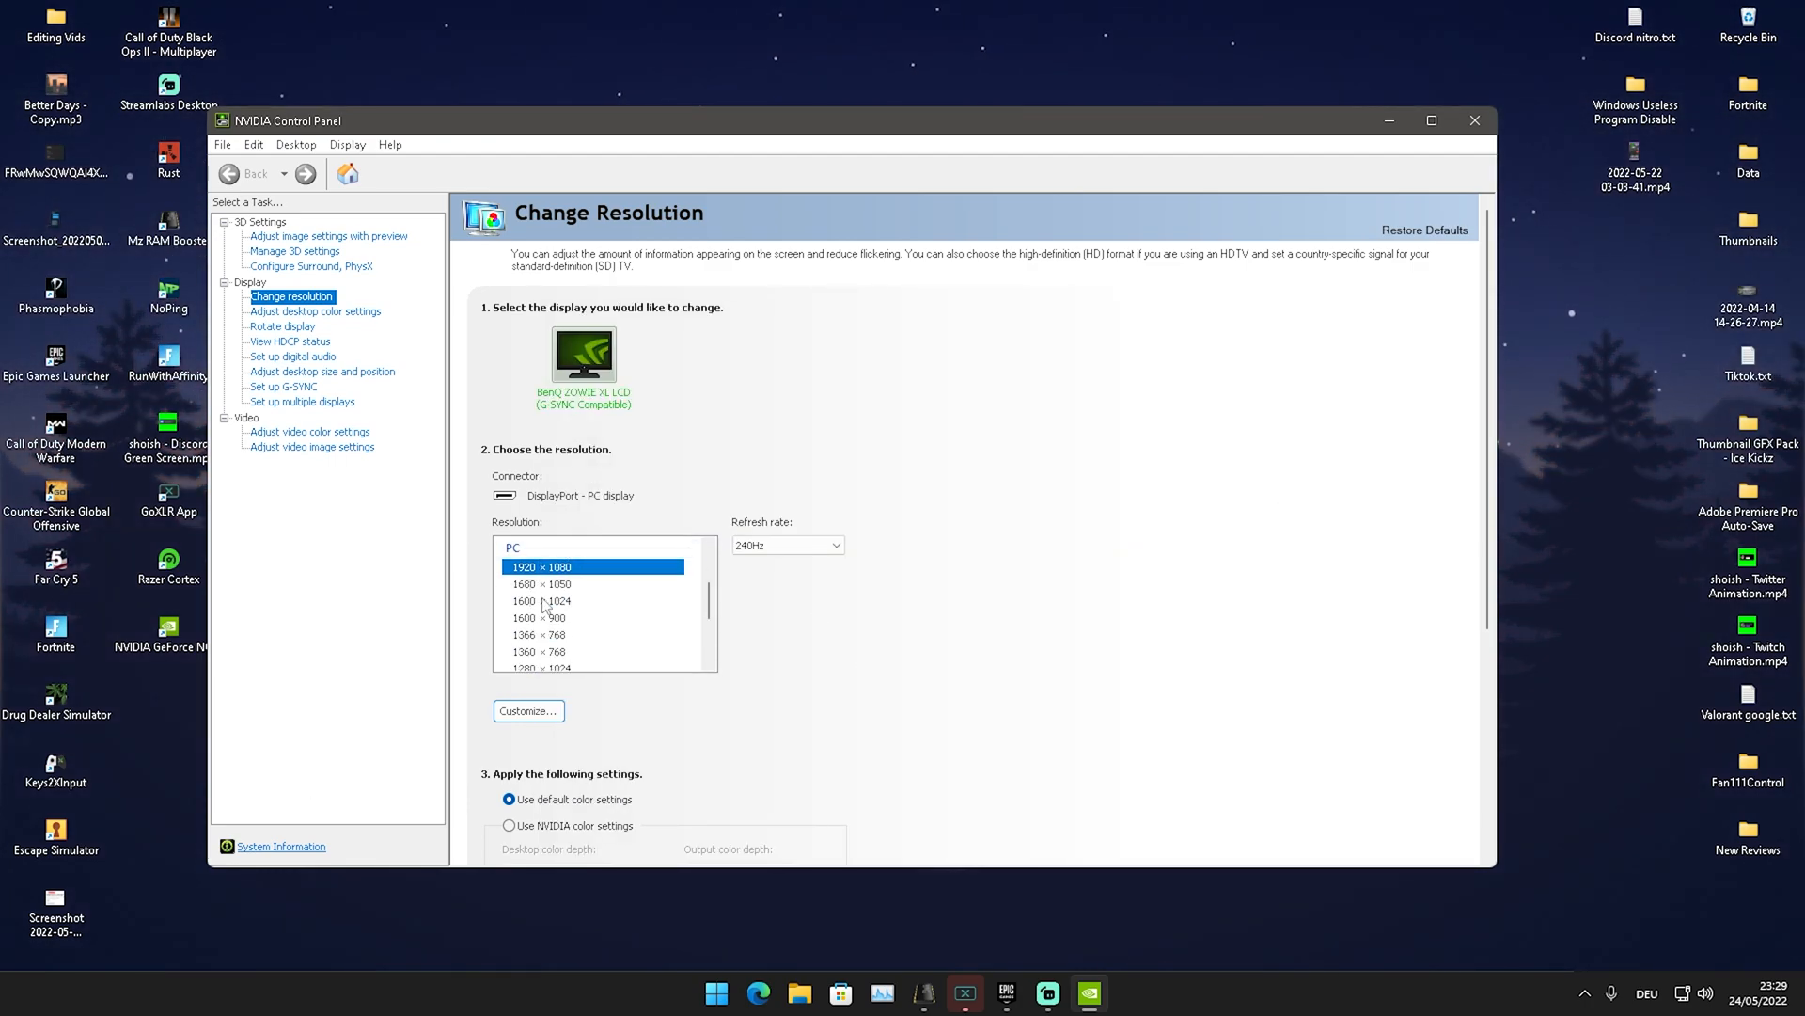
Try lower resolutions from the list: 1680 × 1050, 1600 × 1024 and 1176 × 664
left_click(541, 583)
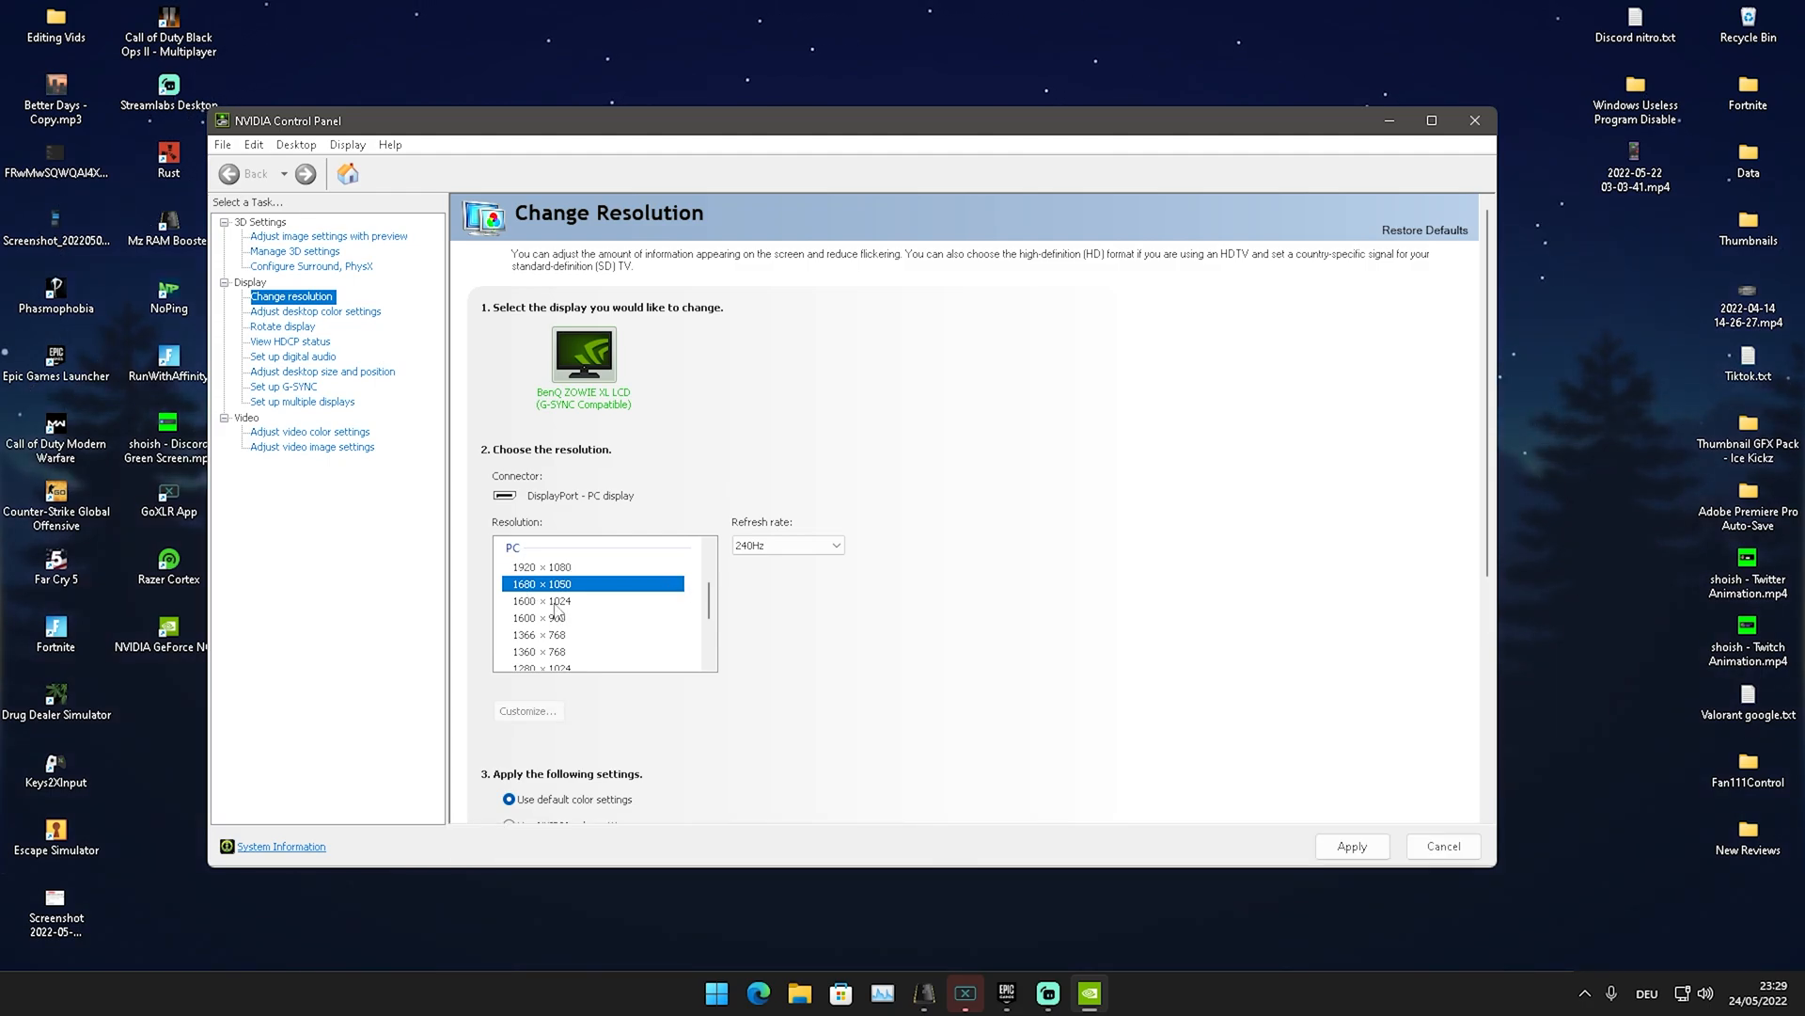
left_click(541, 600)
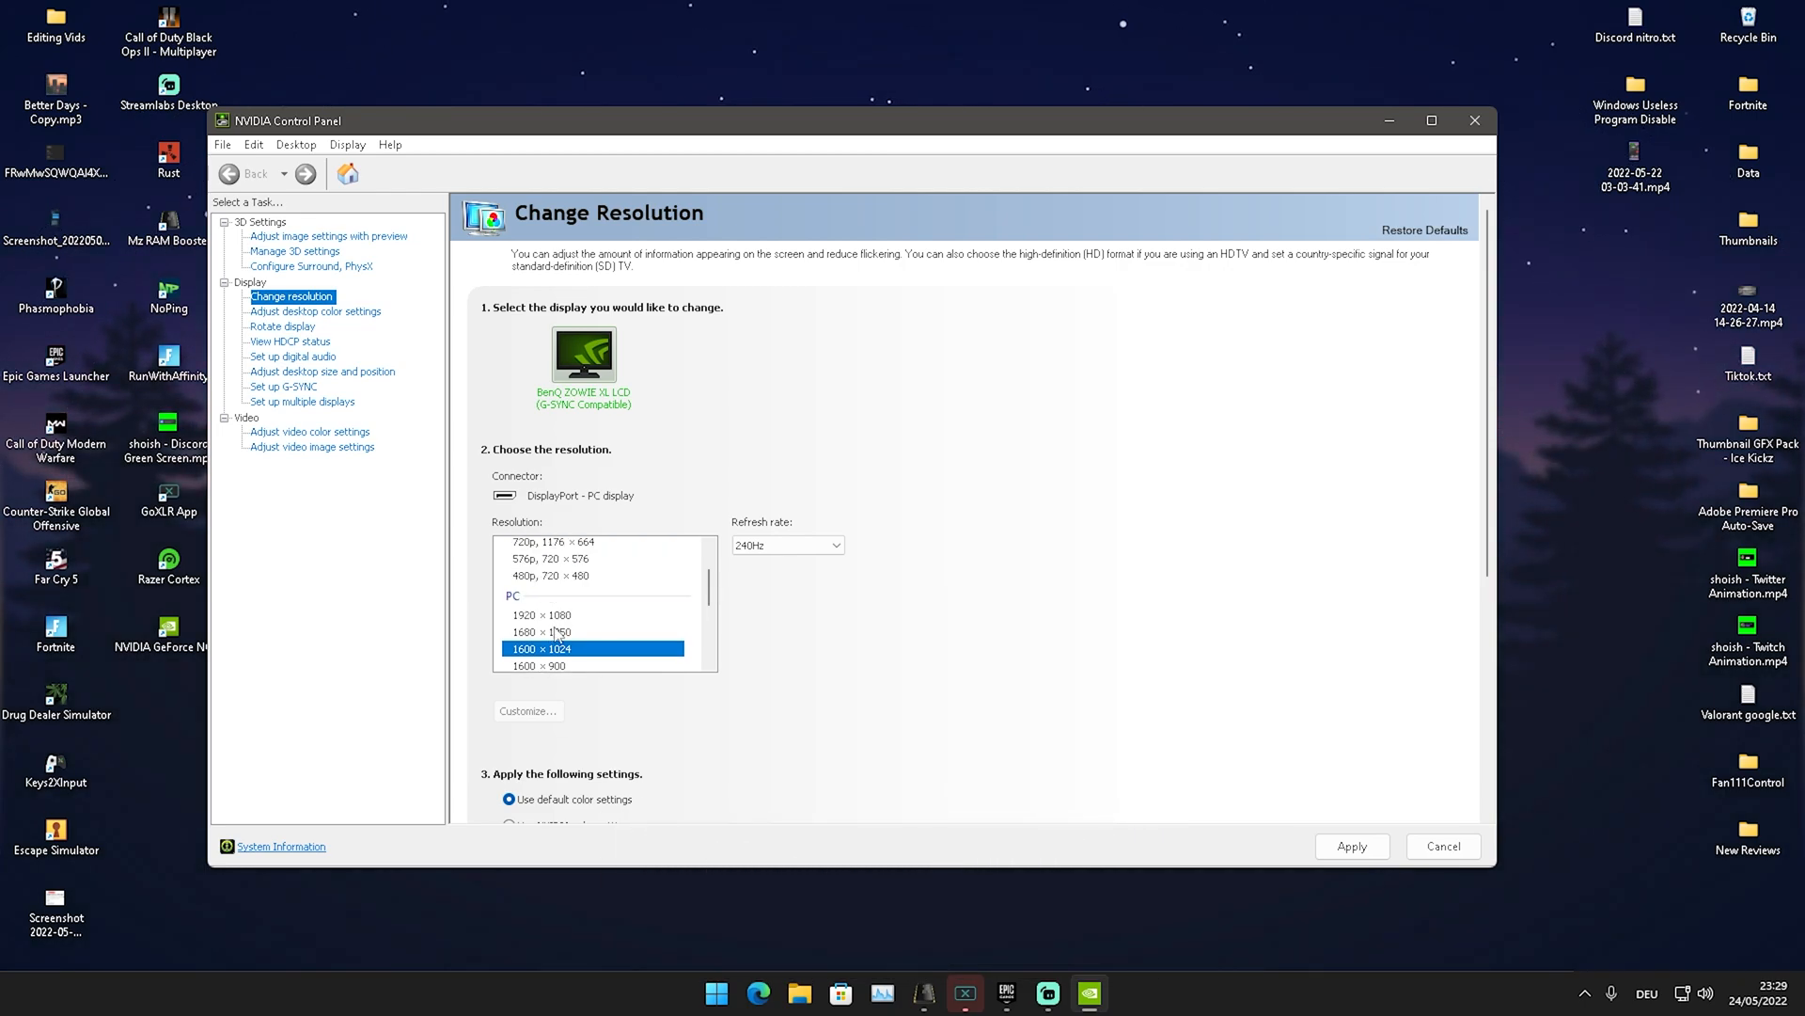
mouse_move(307, 608)
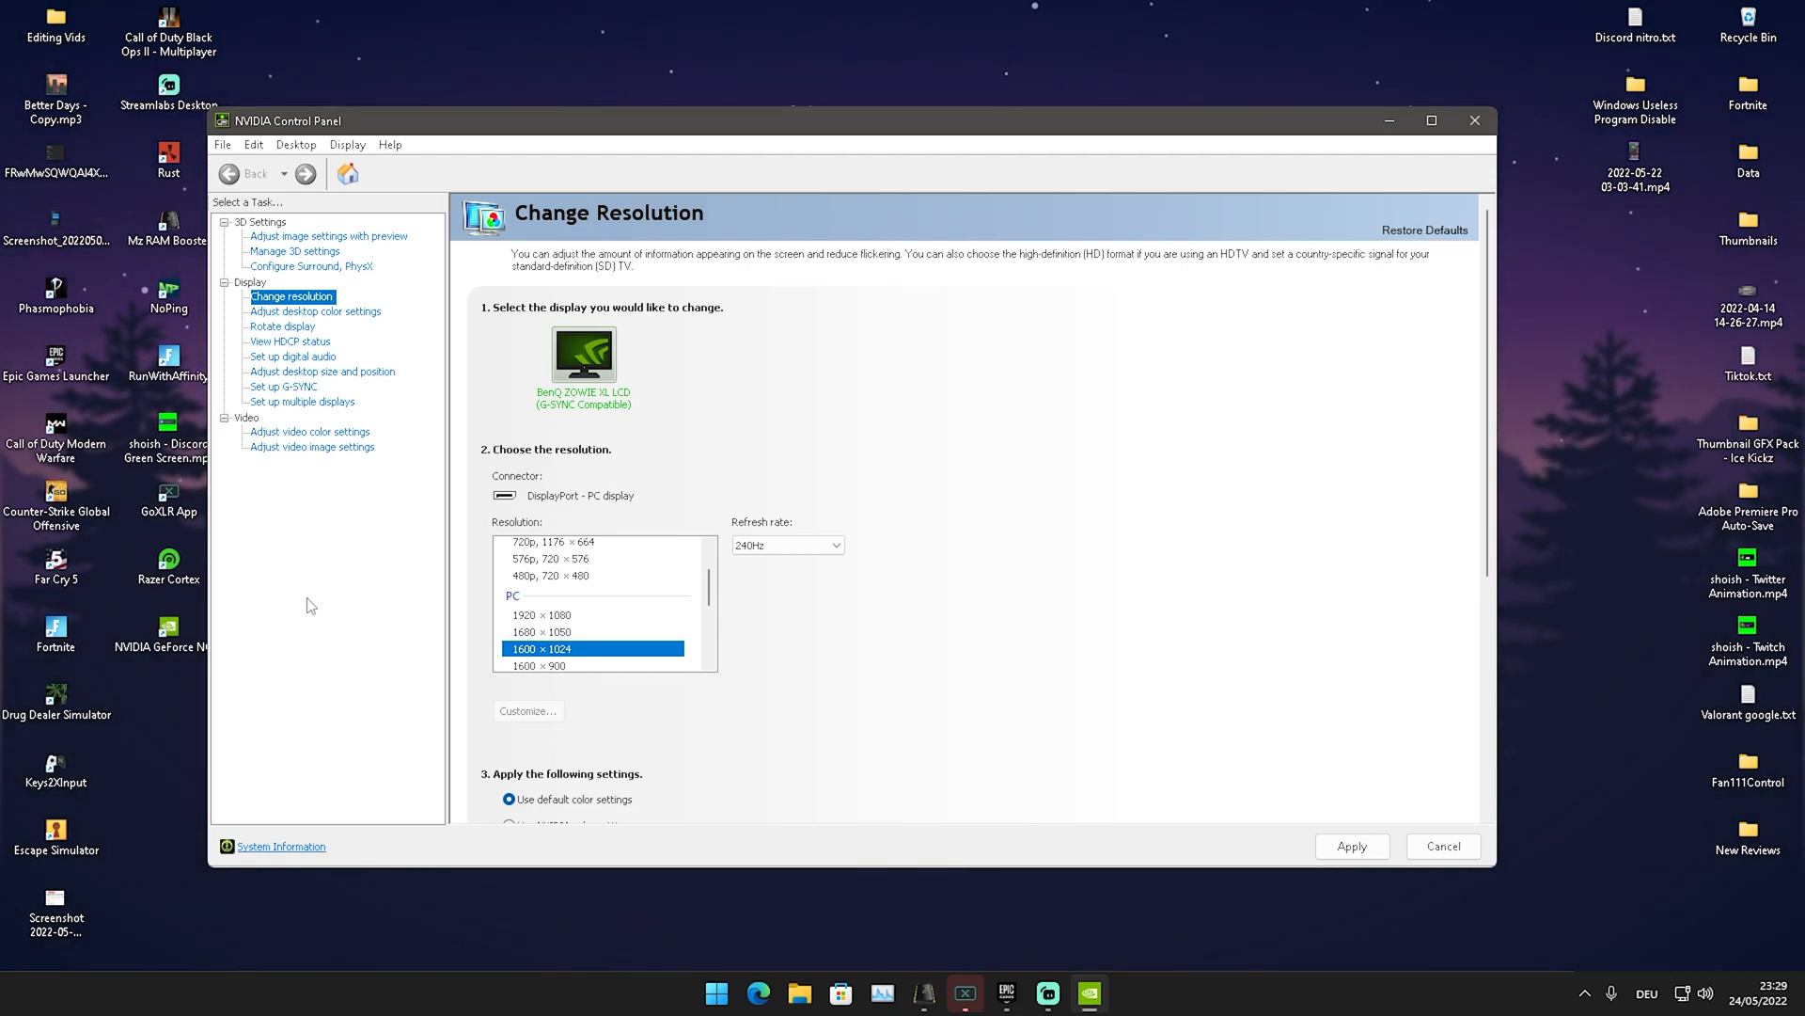
left_click(1474, 121)
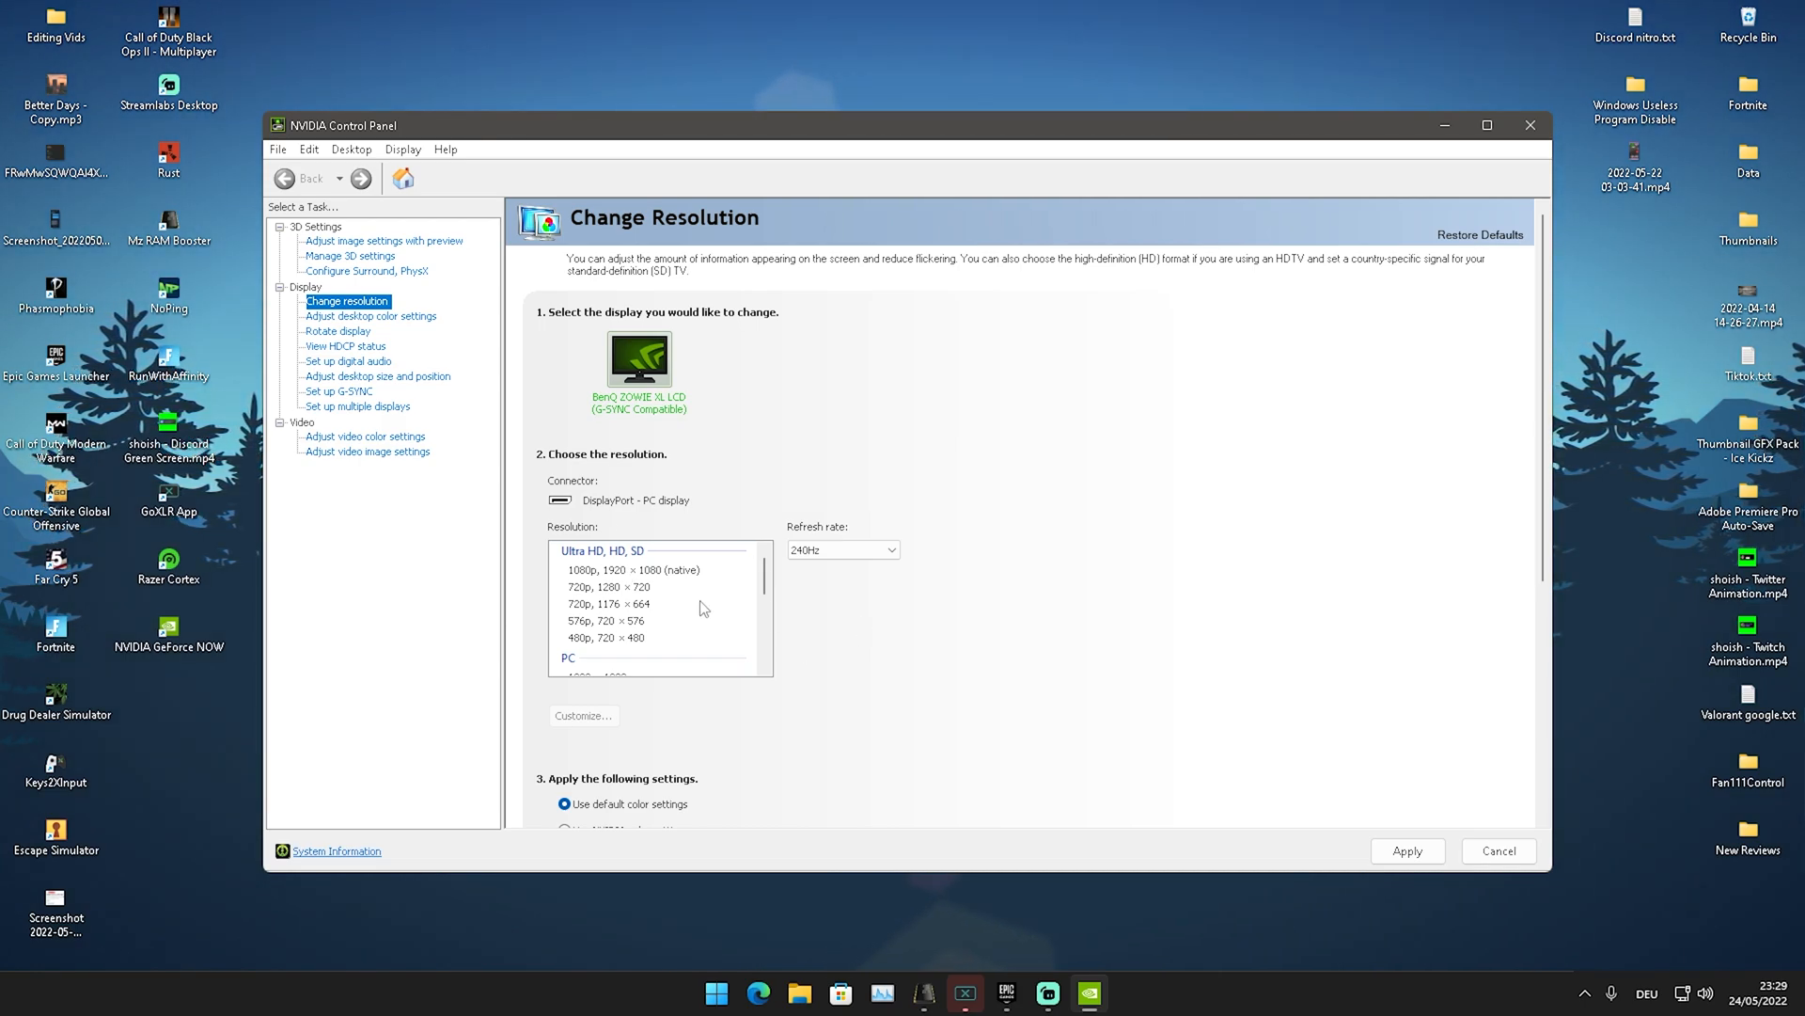
mouse_move(634, 604)
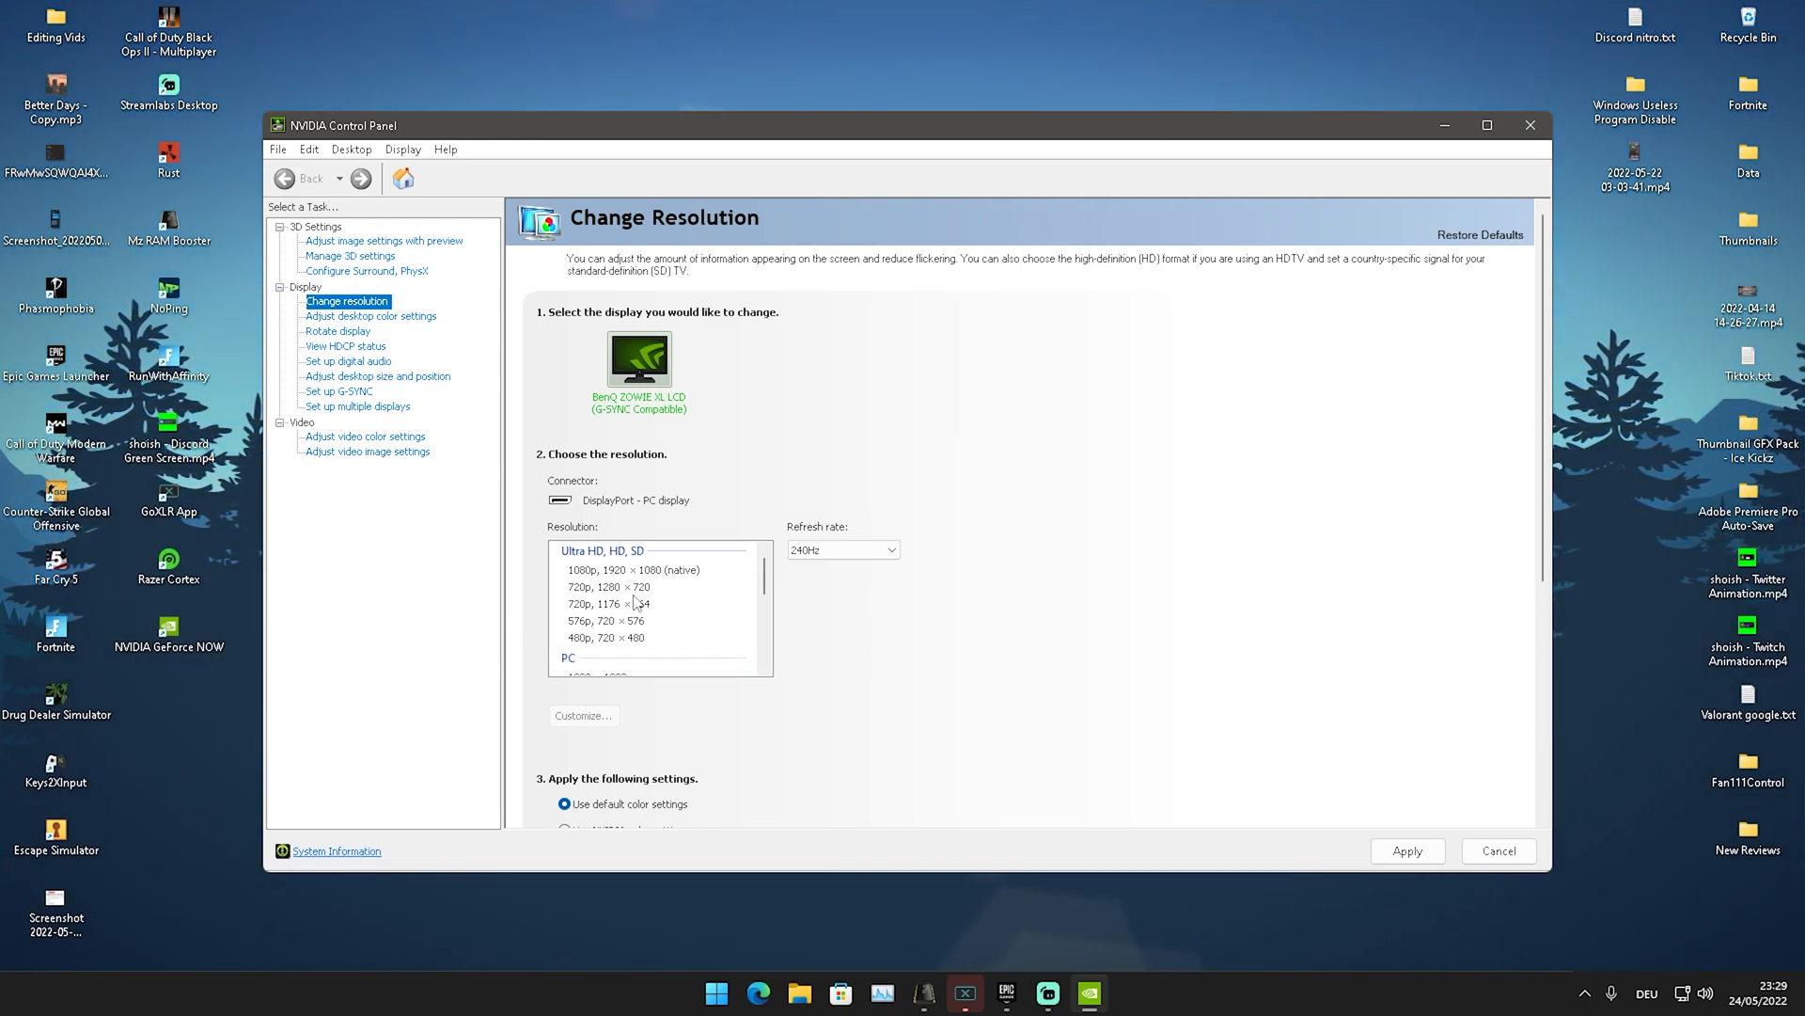
left_click(649, 613)
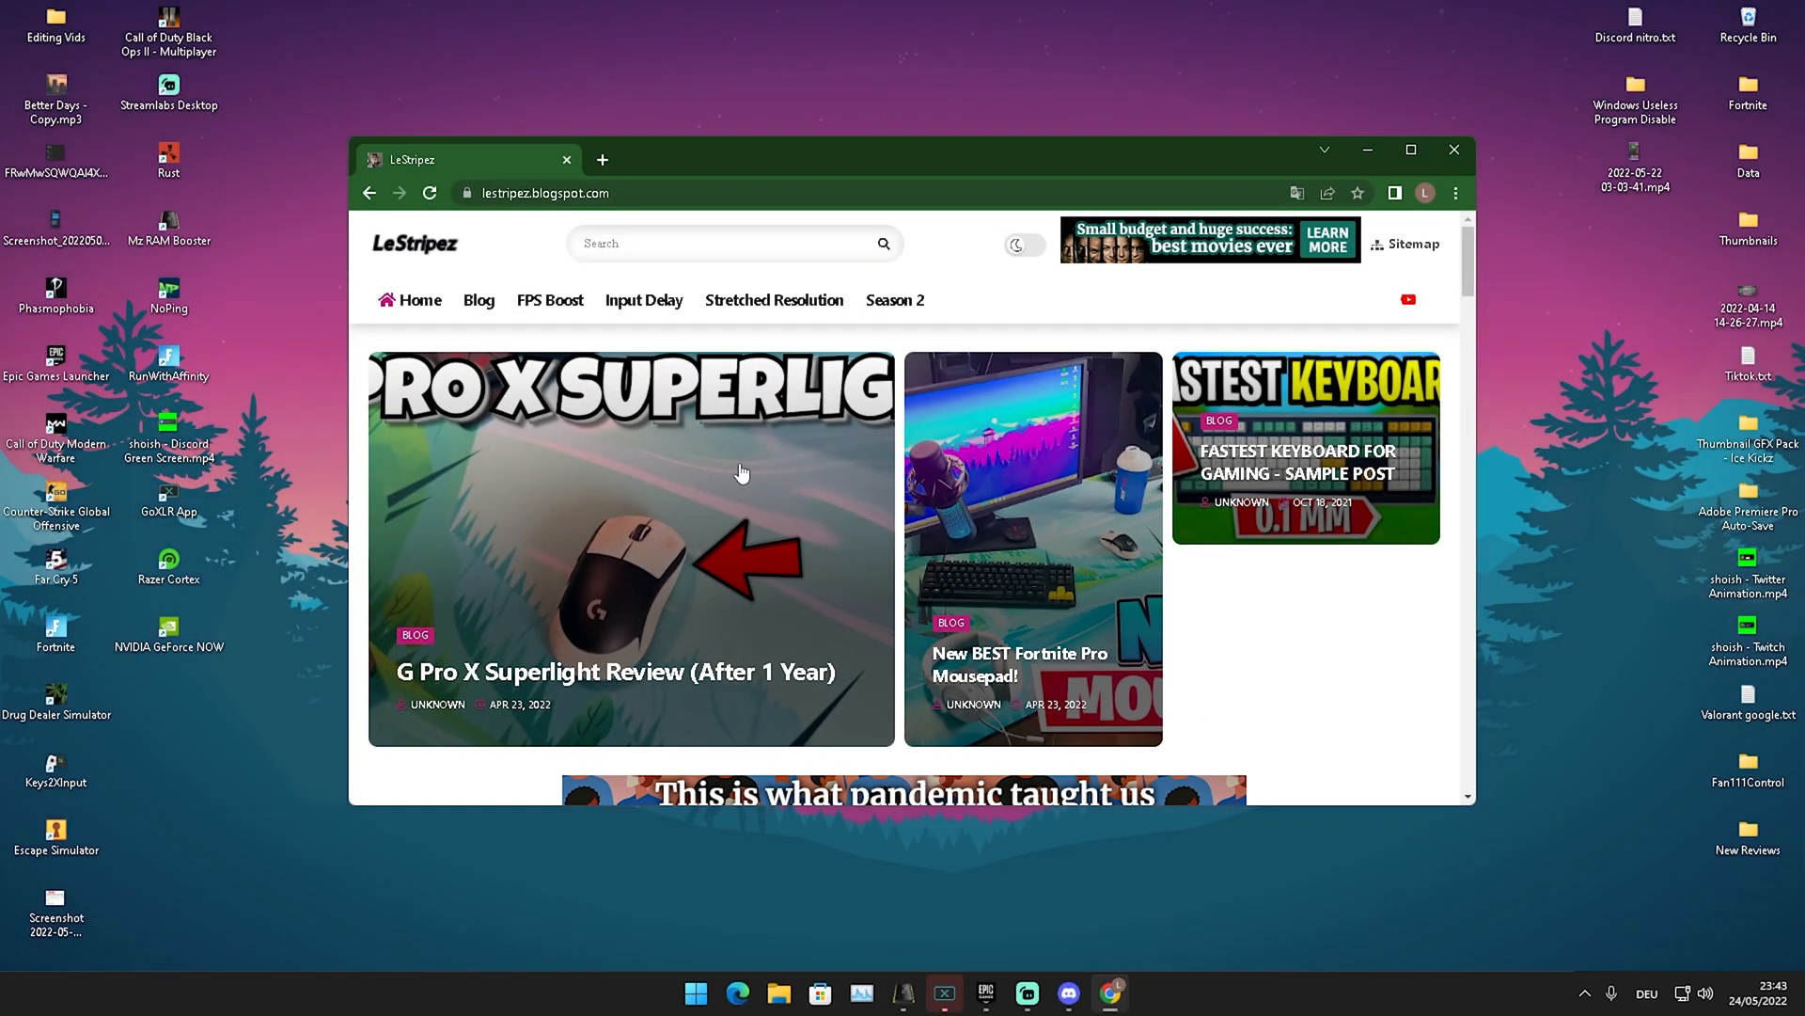
mouse_move(704, 536)
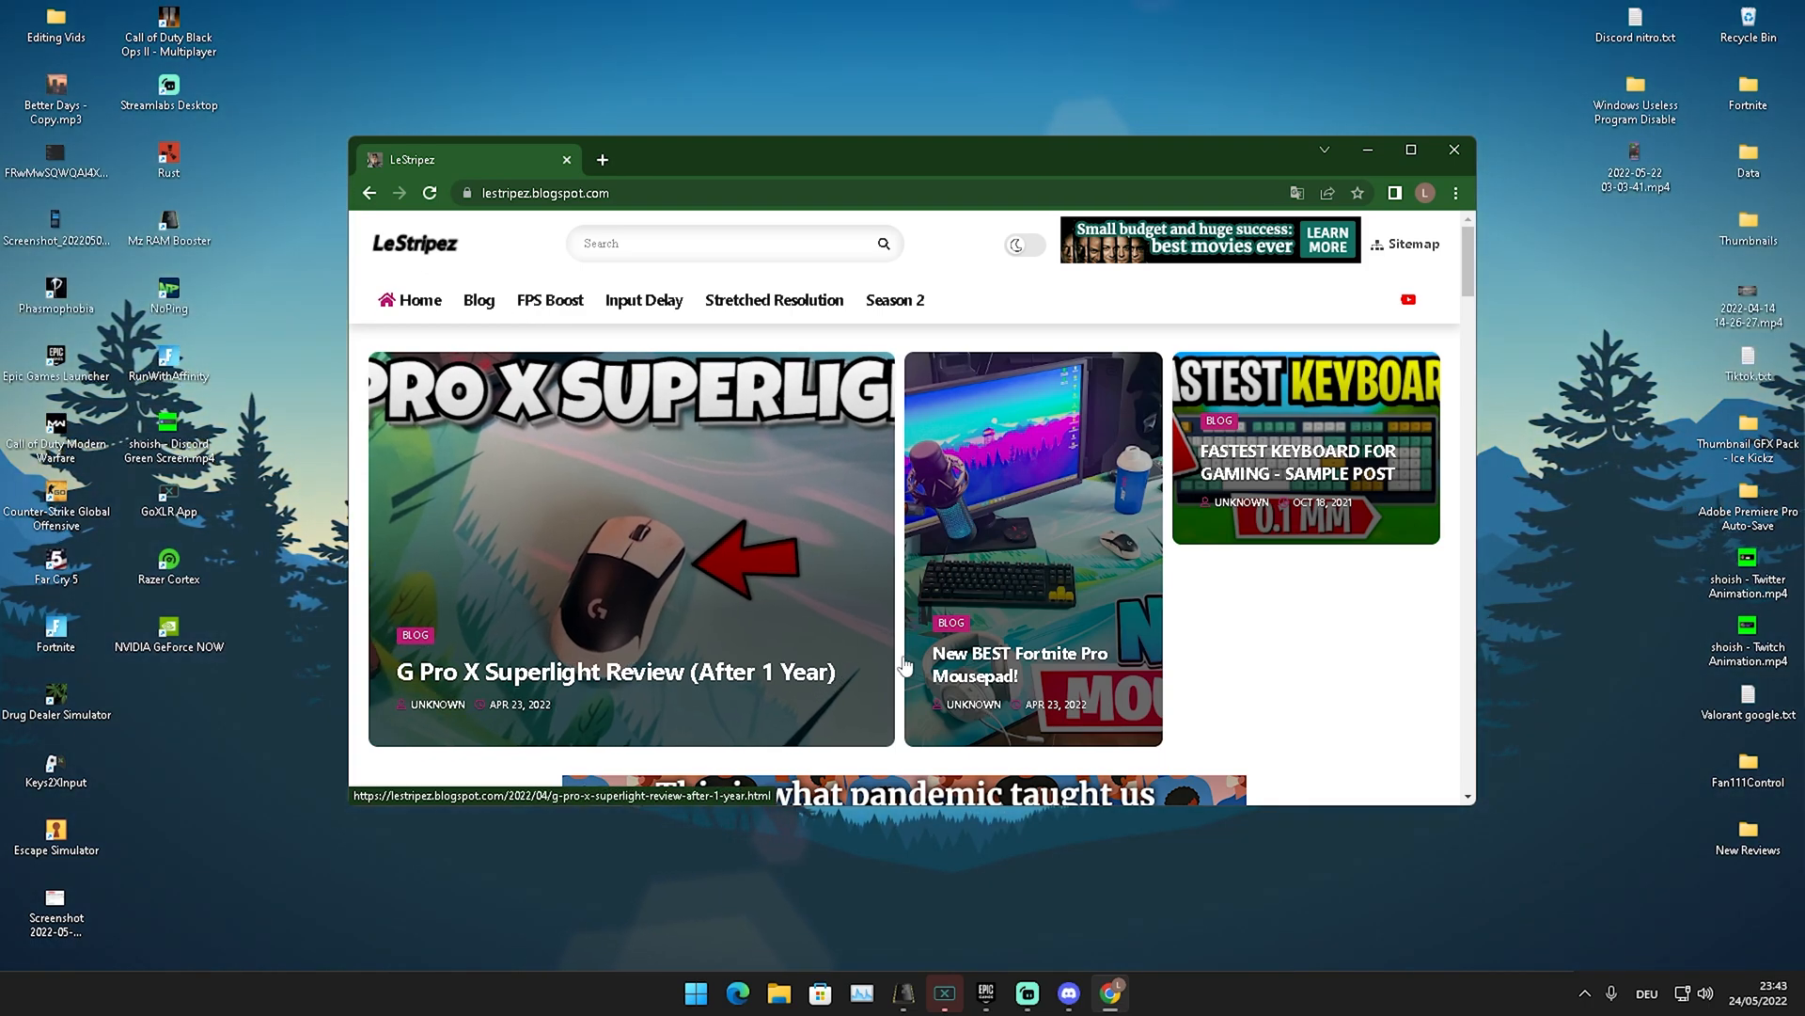
mouse_move(1008, 564)
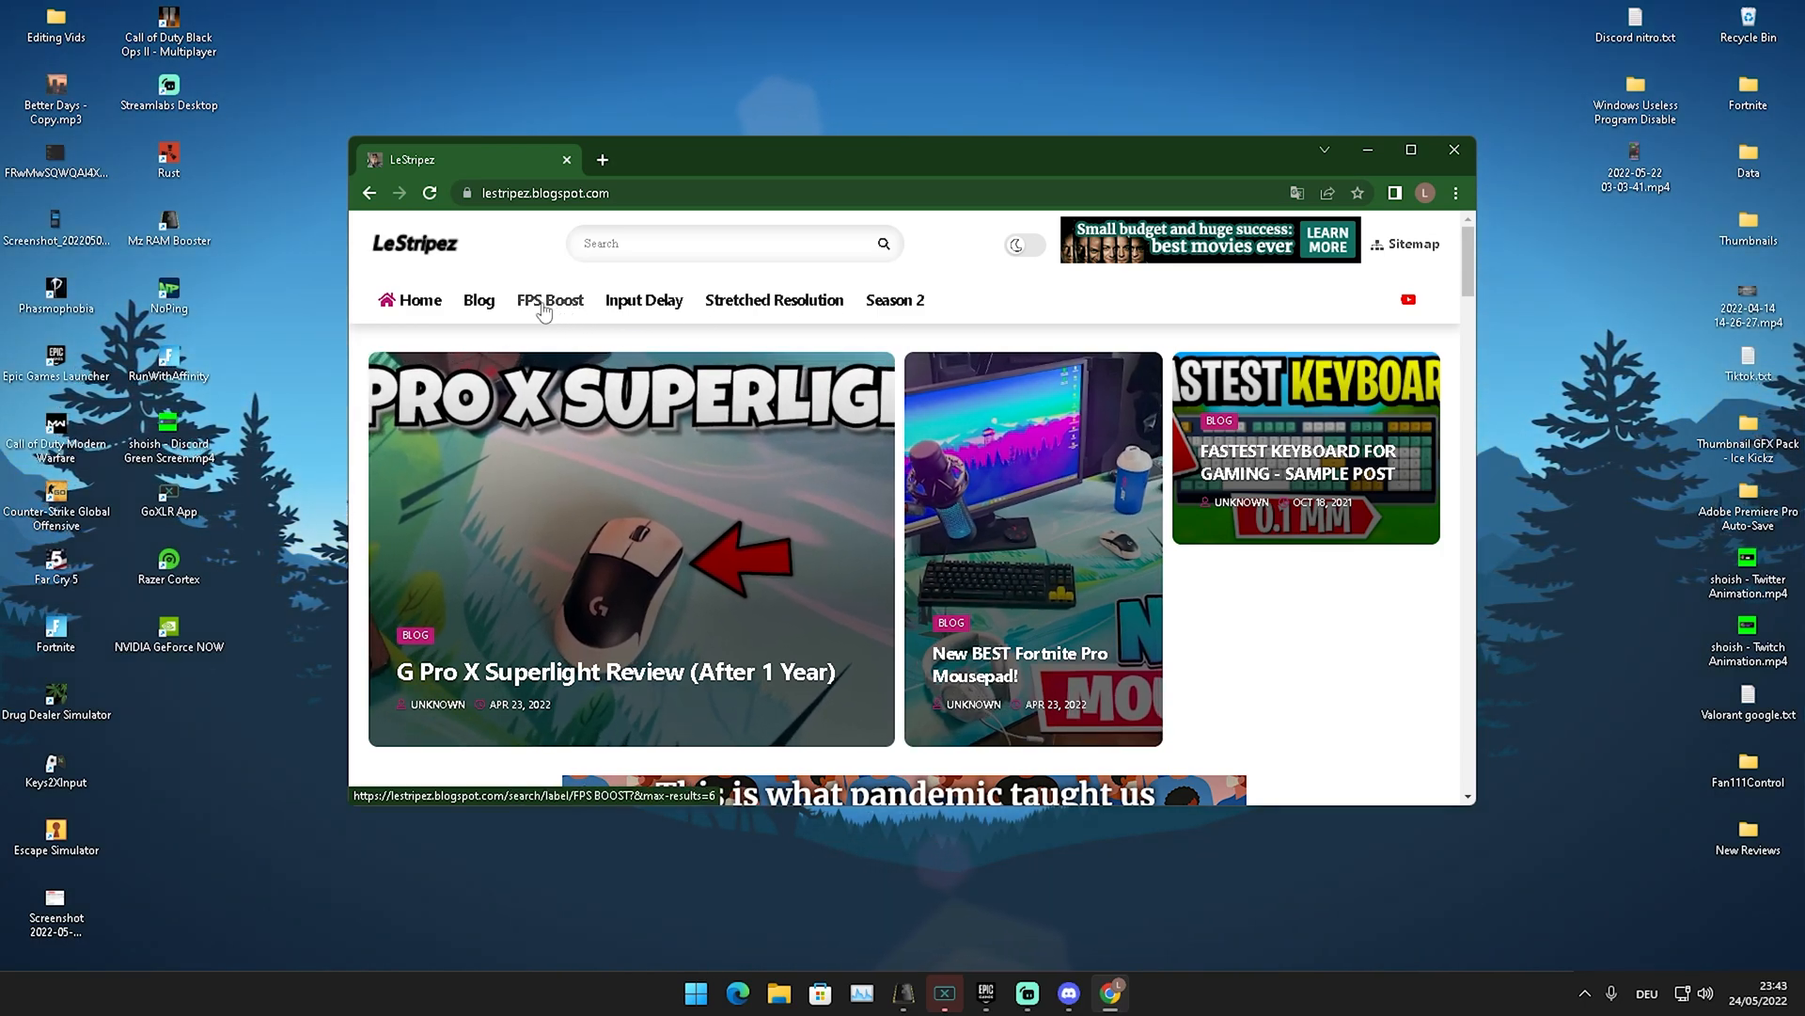
Go to the blog's FPS Boost section and scroll to the stretched-resolution download link
left_click(549, 299)
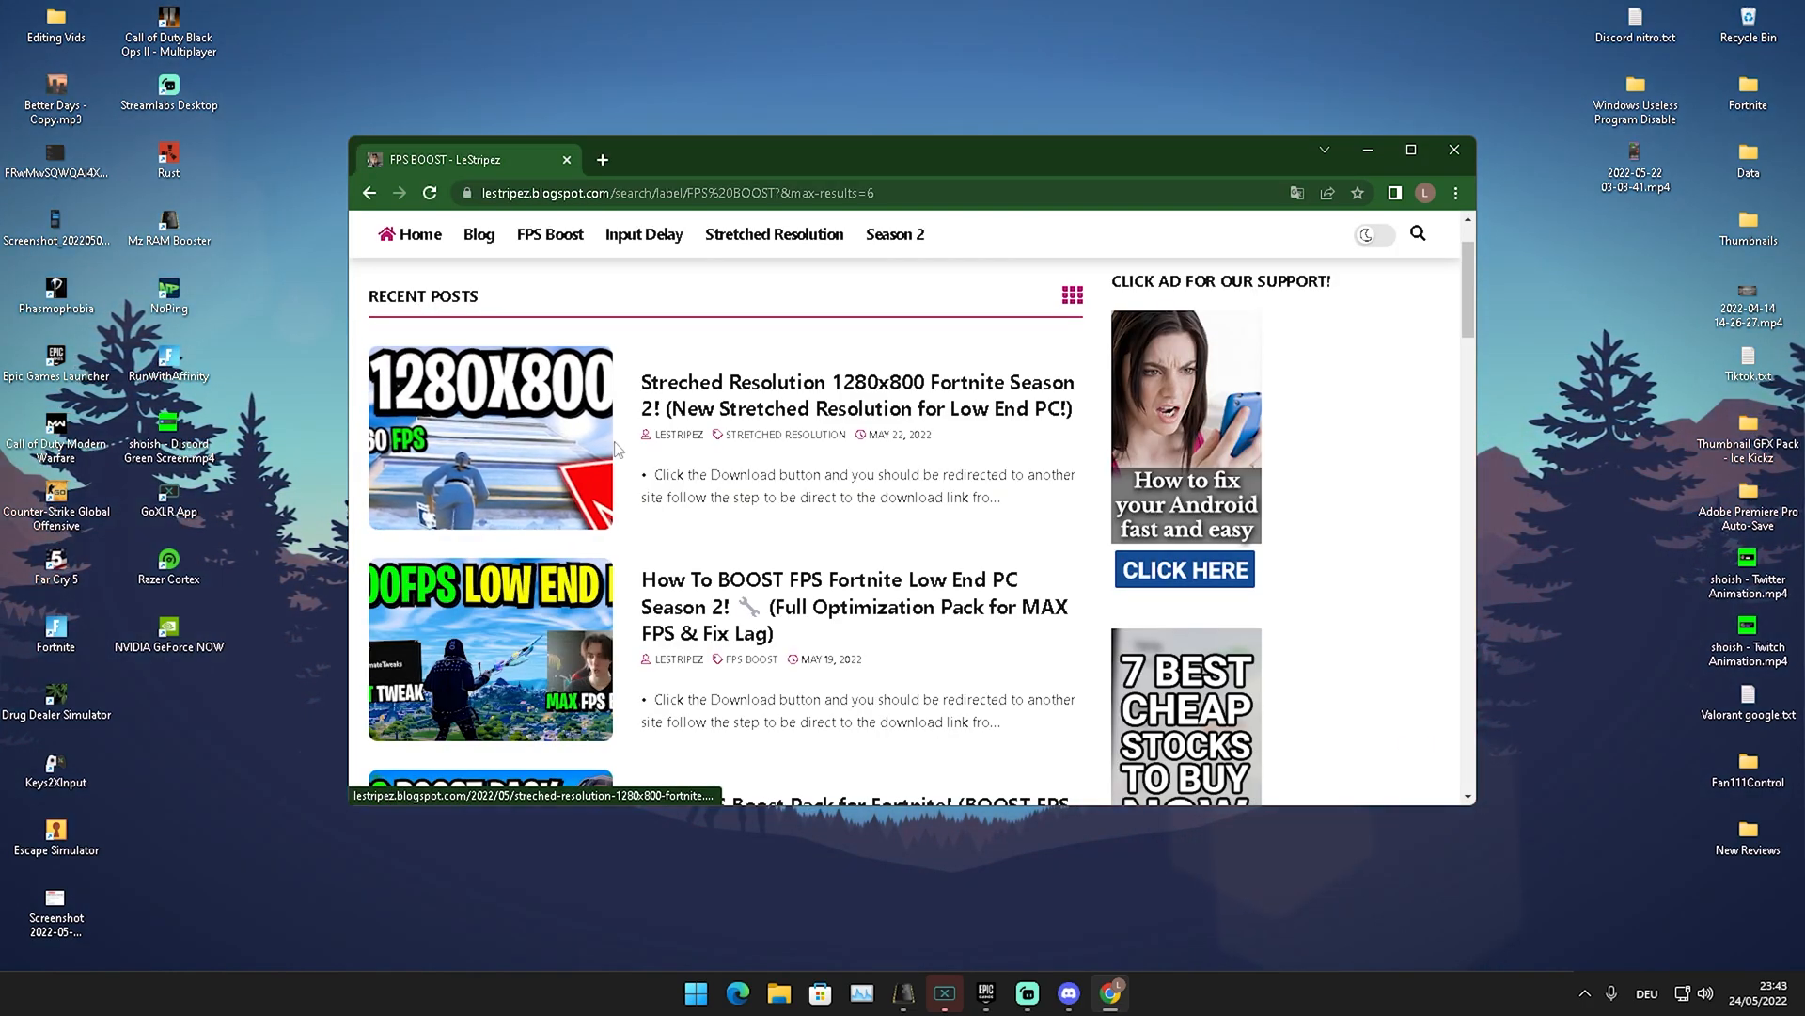
mouse_move(598, 505)
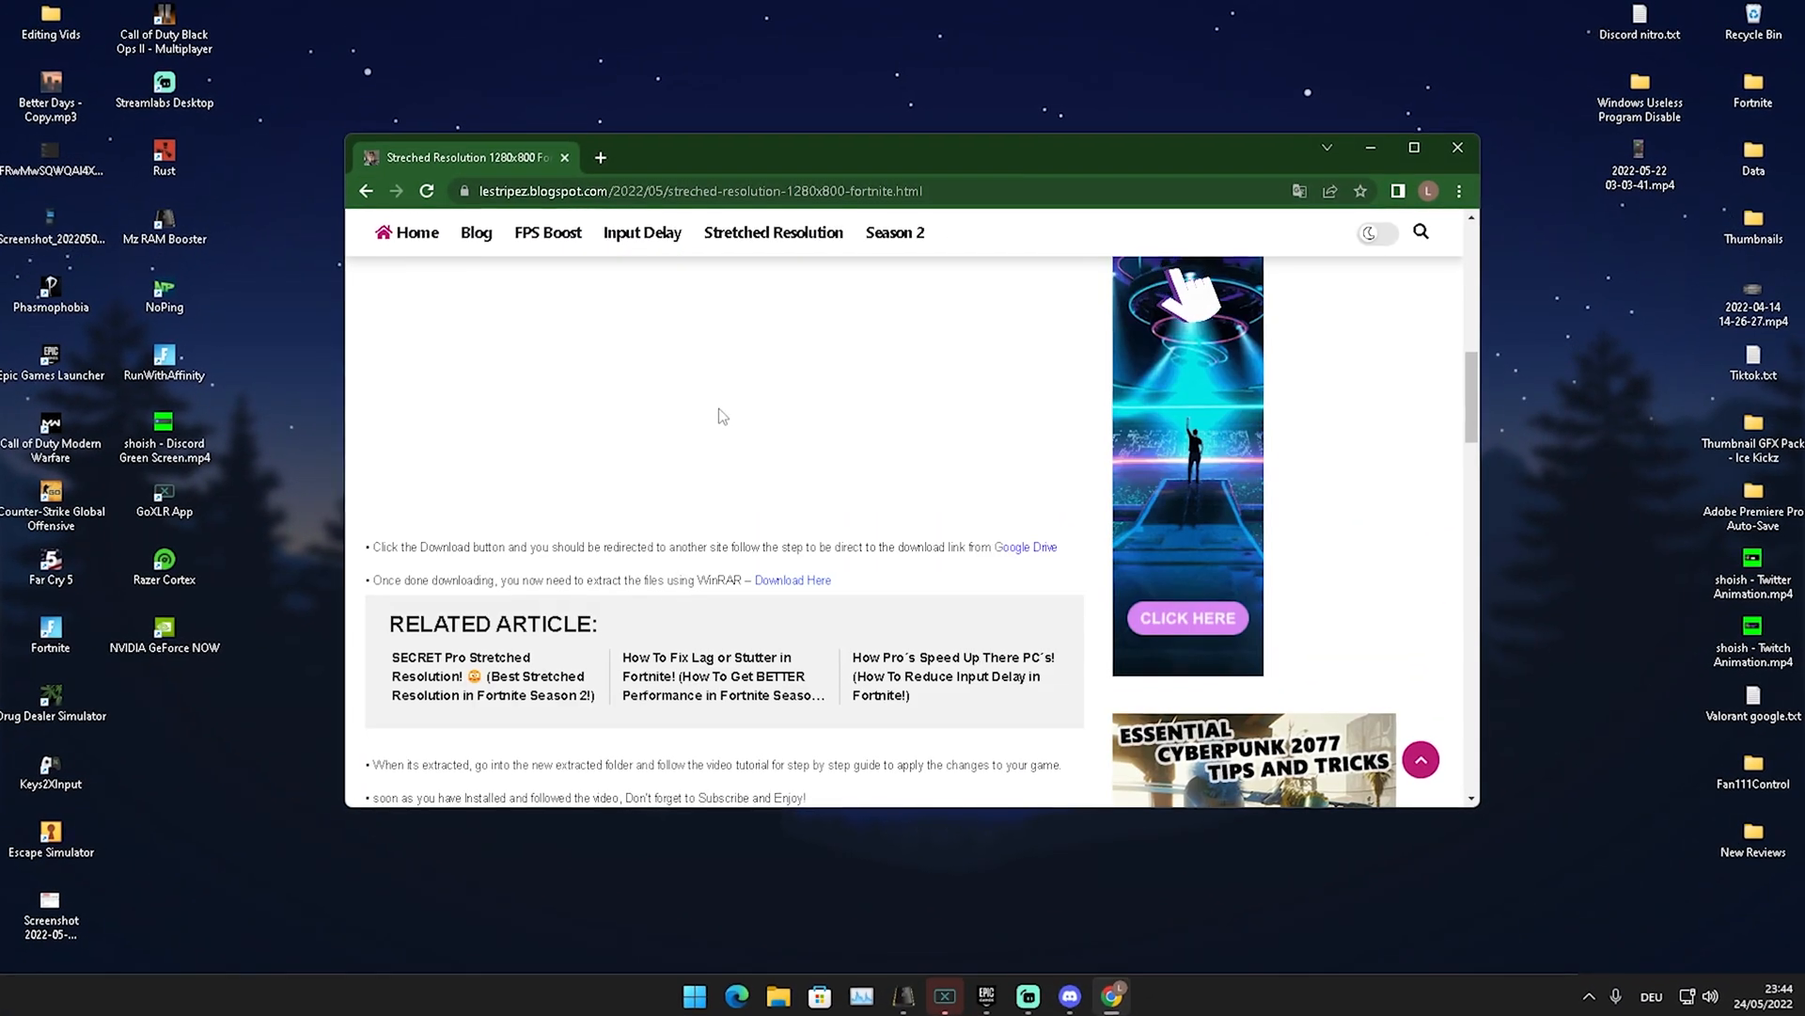
scroll("down", 3)
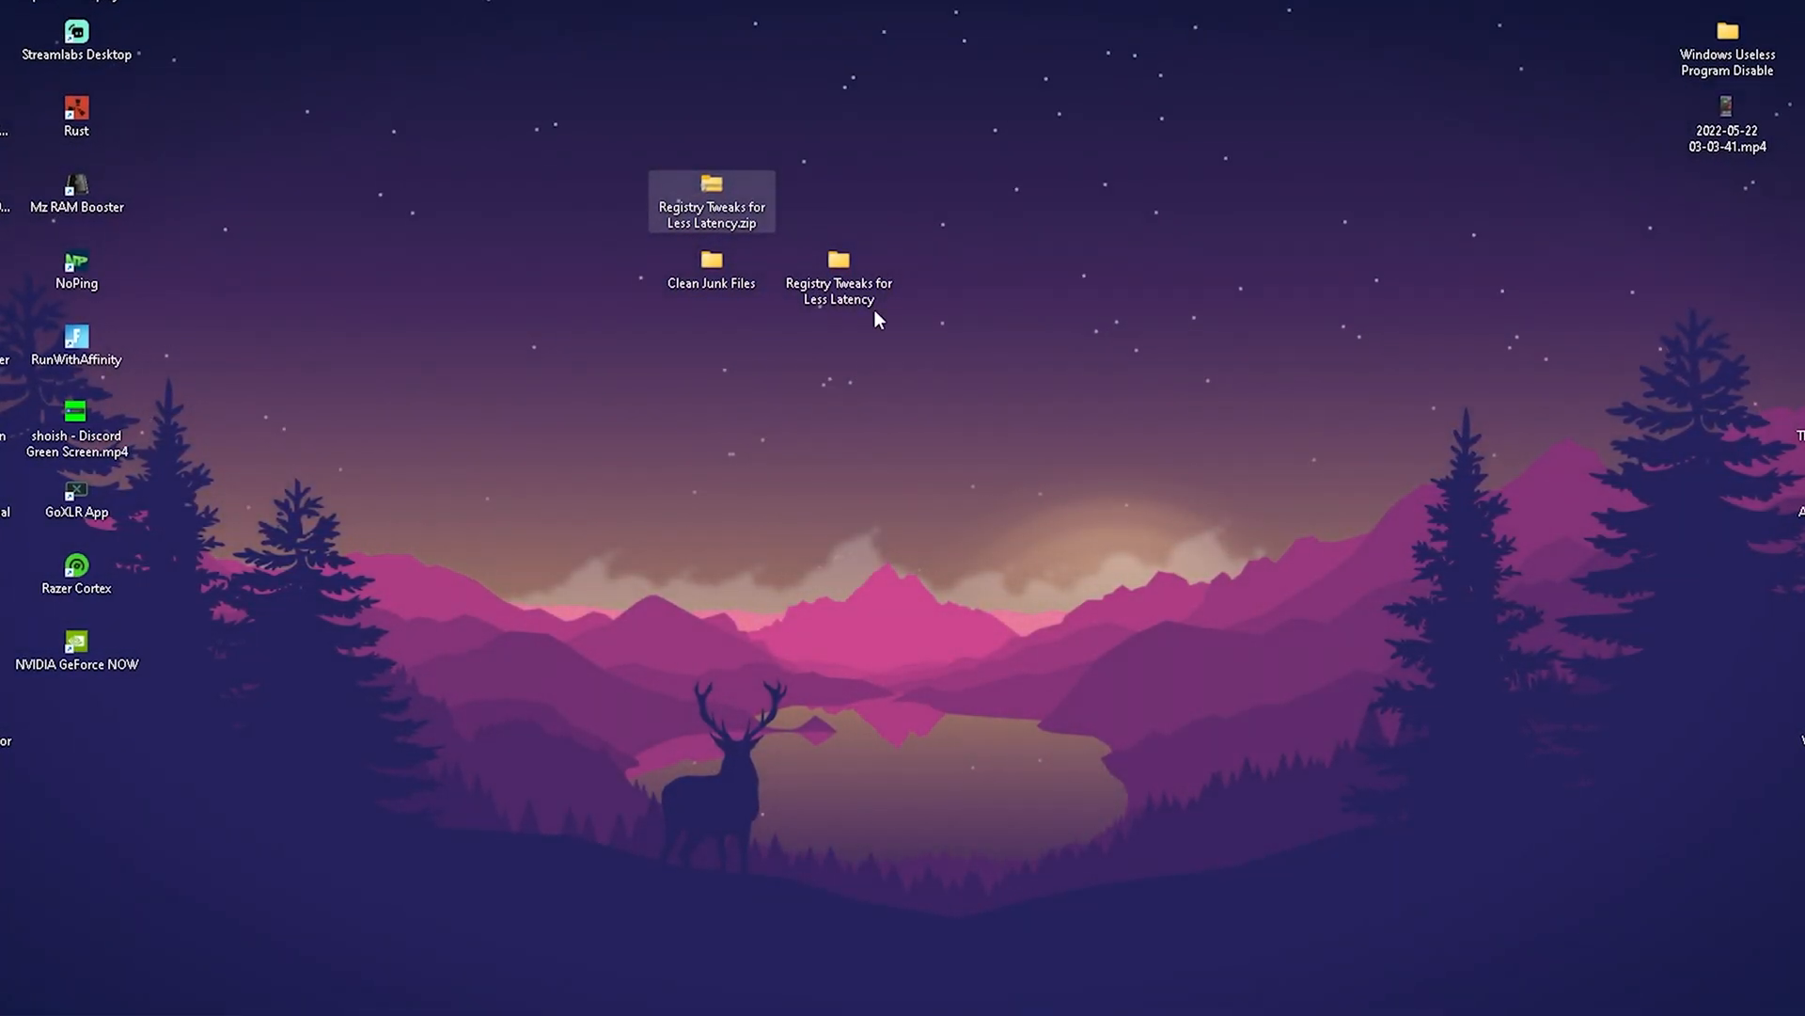
Extract the Registry Tweaks for Less Latency archive into a desktop folder of the same name
right_click(711, 201)
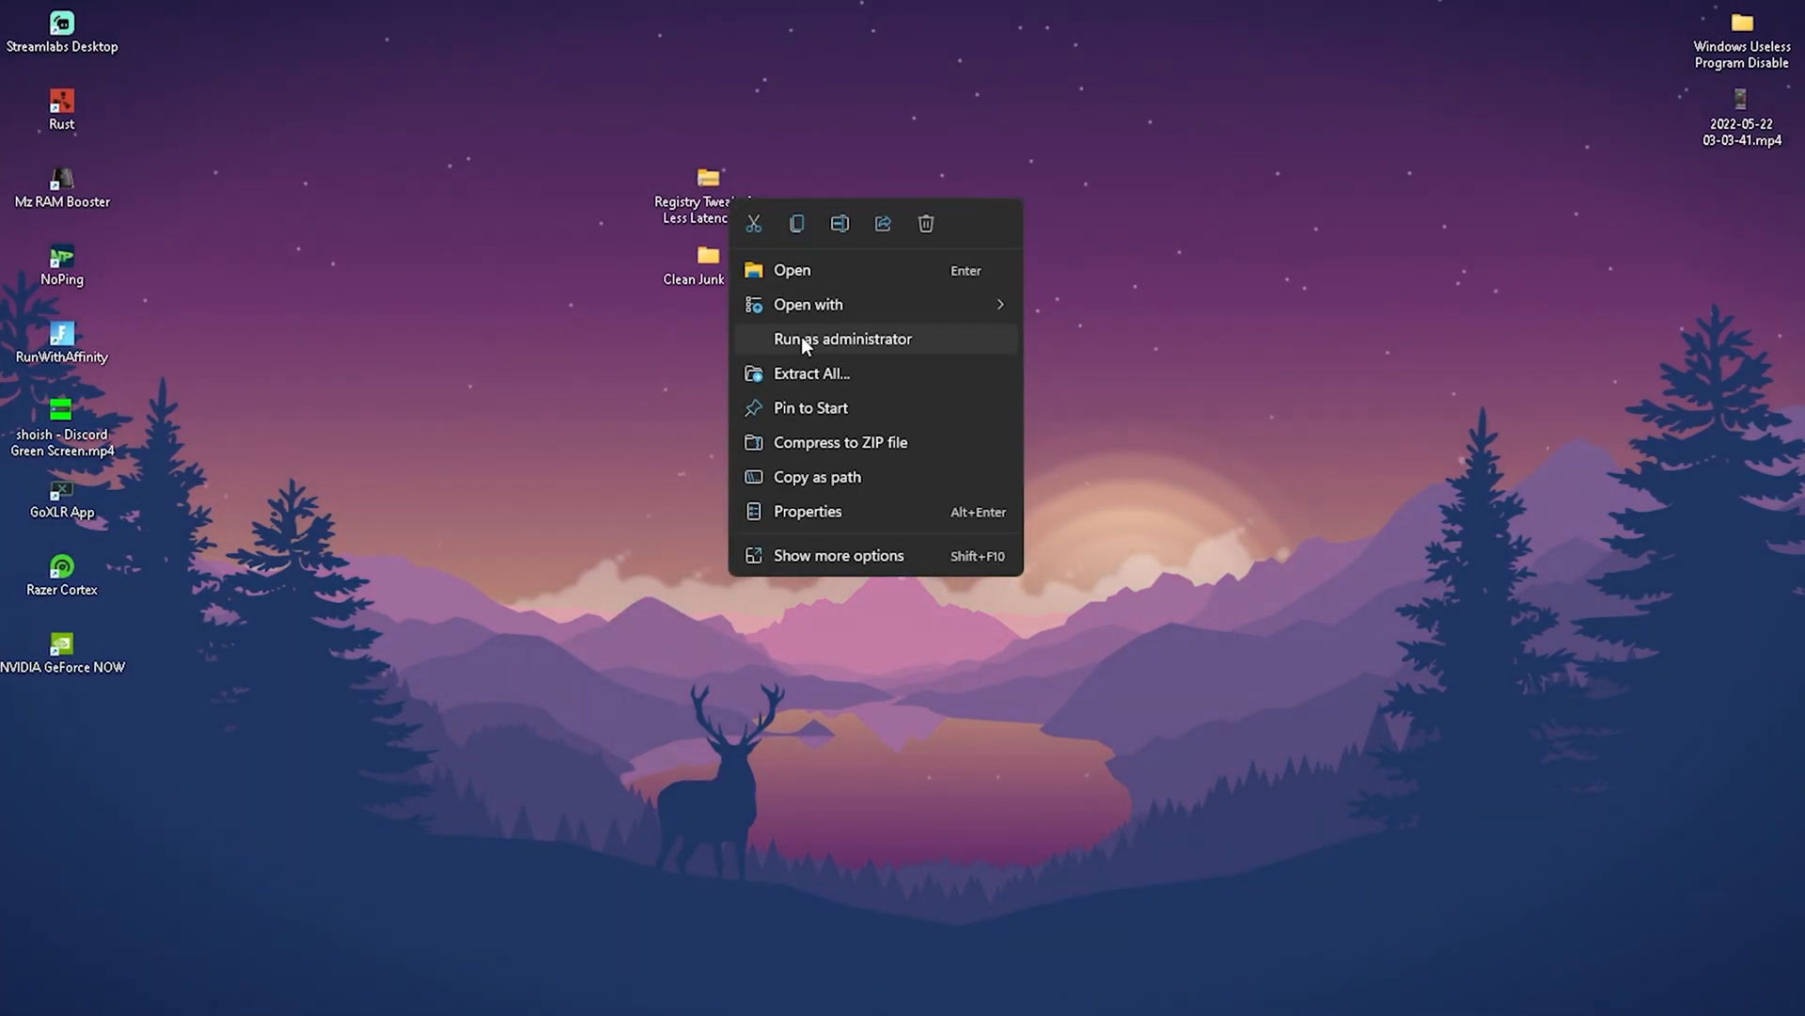
left_click(809, 372)
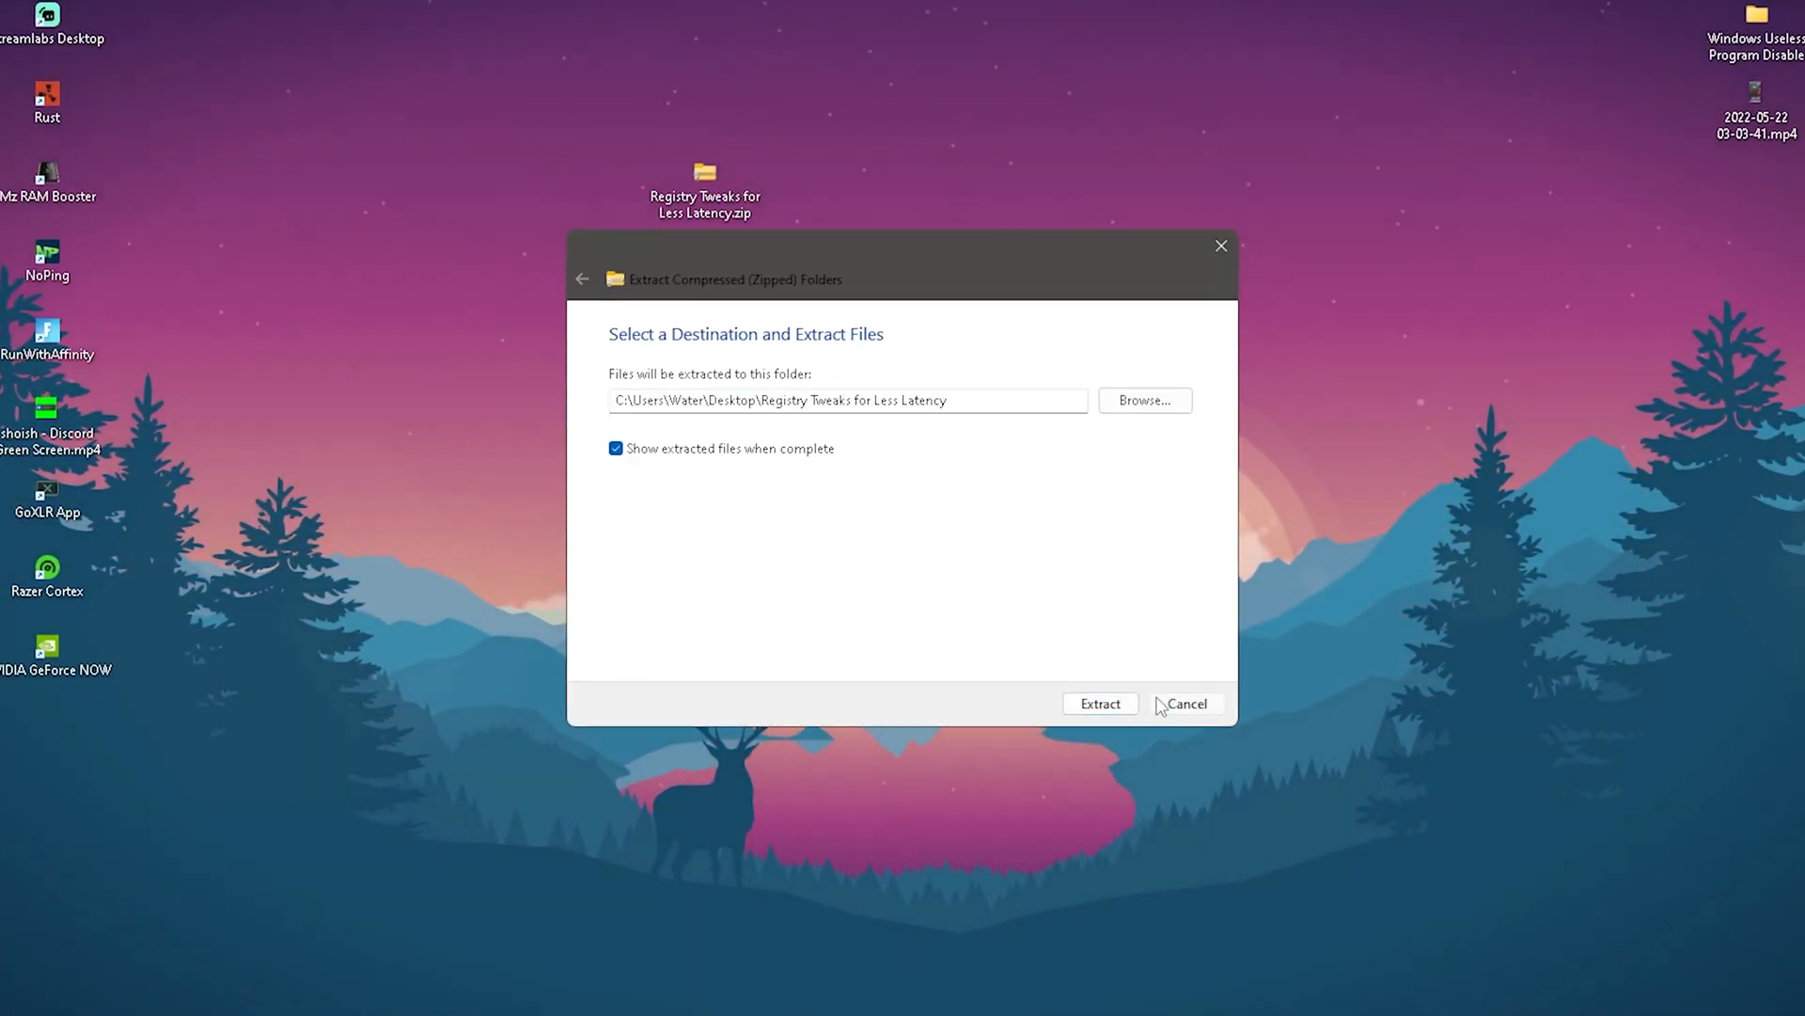
left_click(1098, 702)
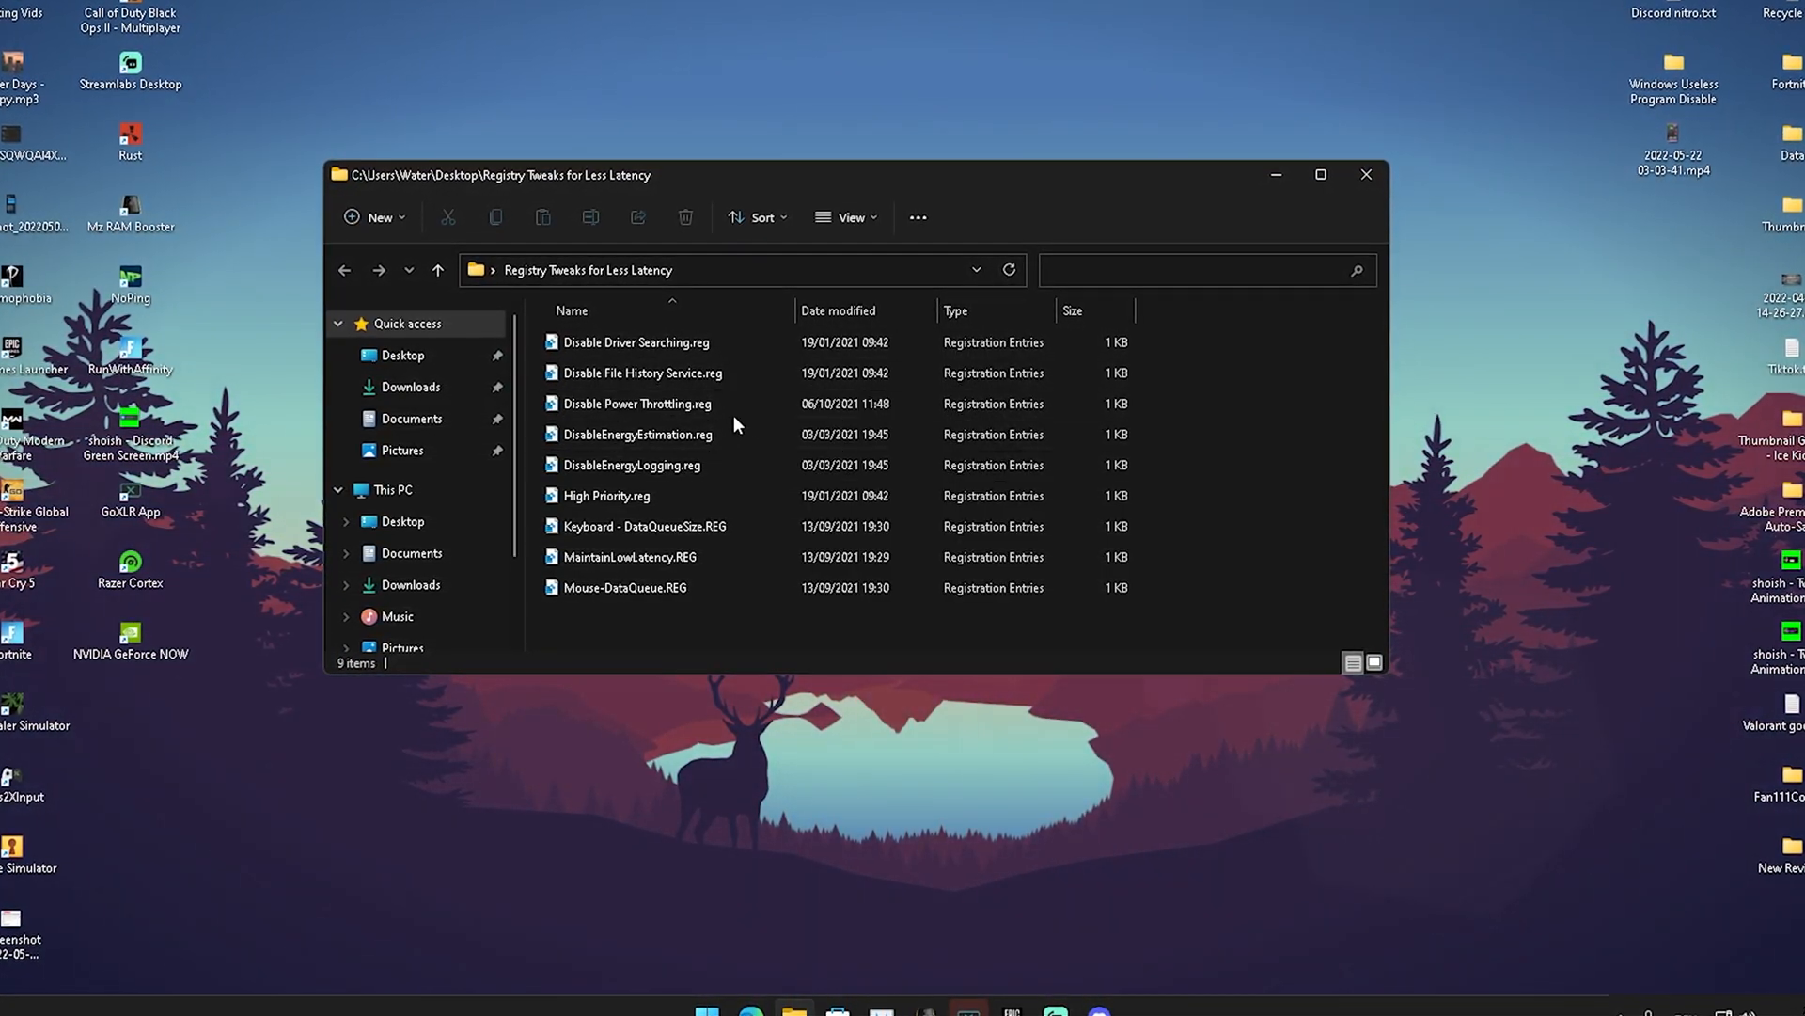
Merge the Disable Driver Searching tweak into the registry and confirm it
left_click(633, 433)
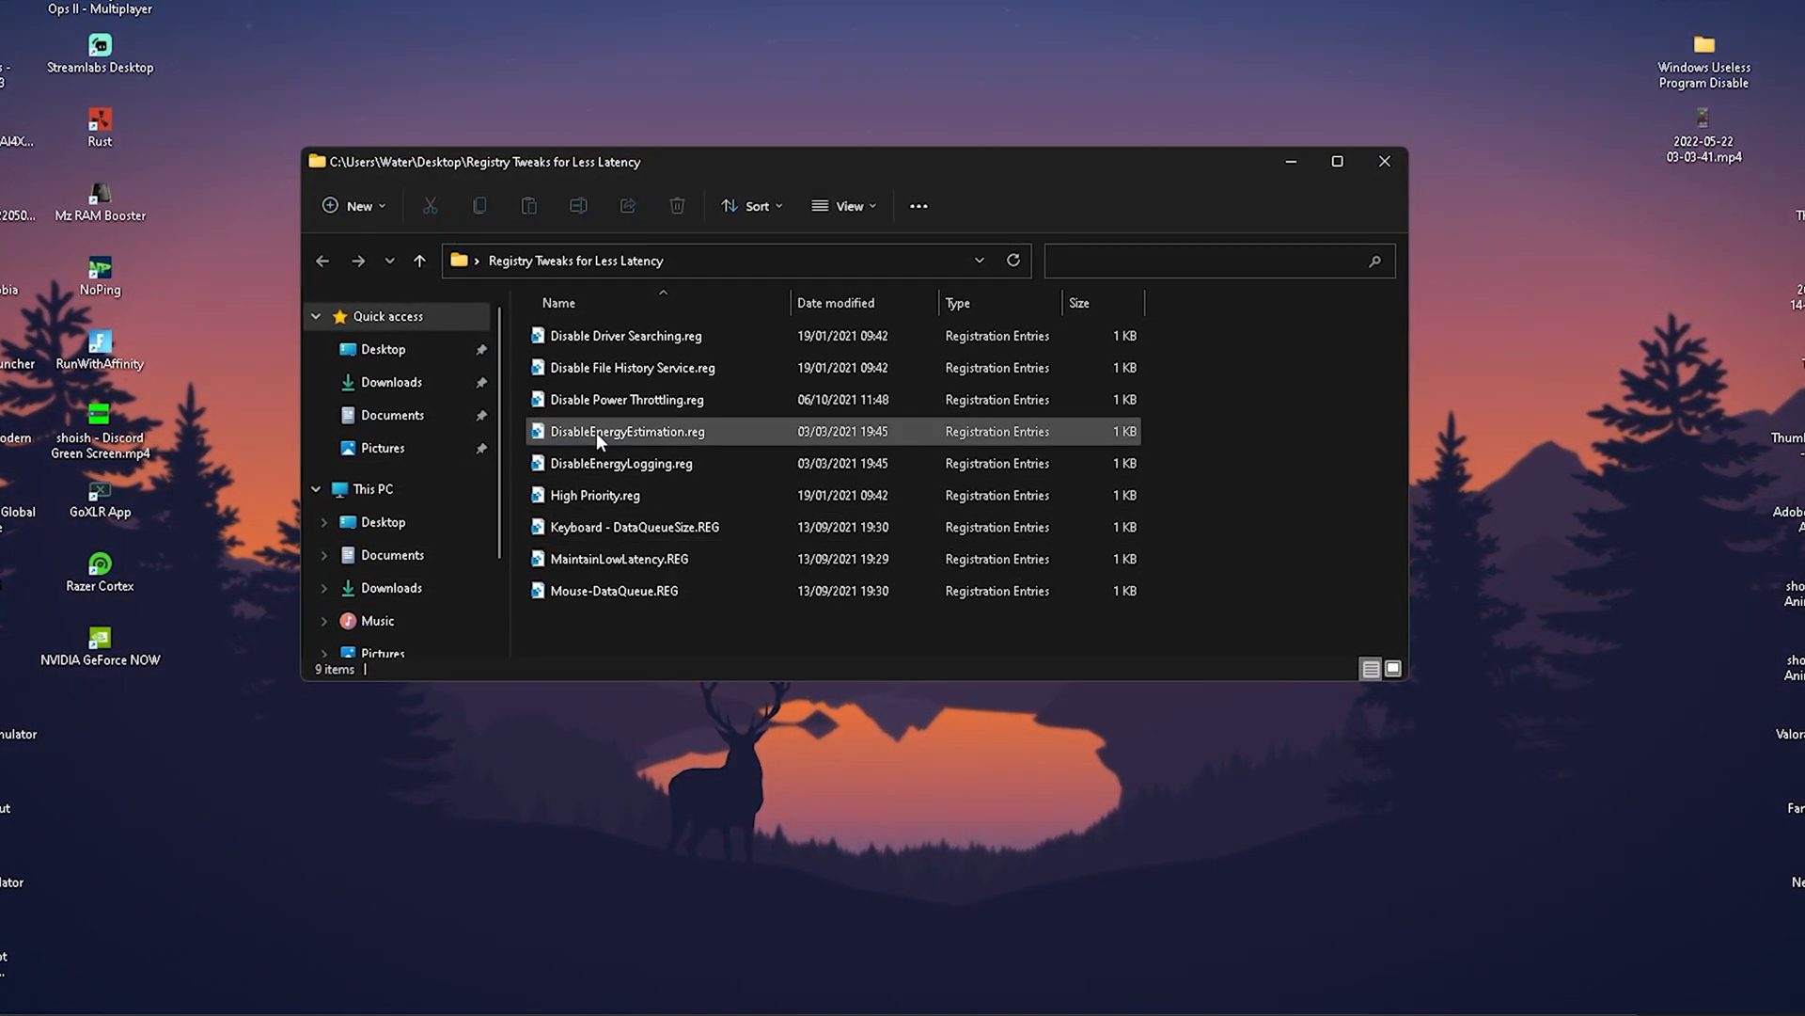
double_click(624, 334)
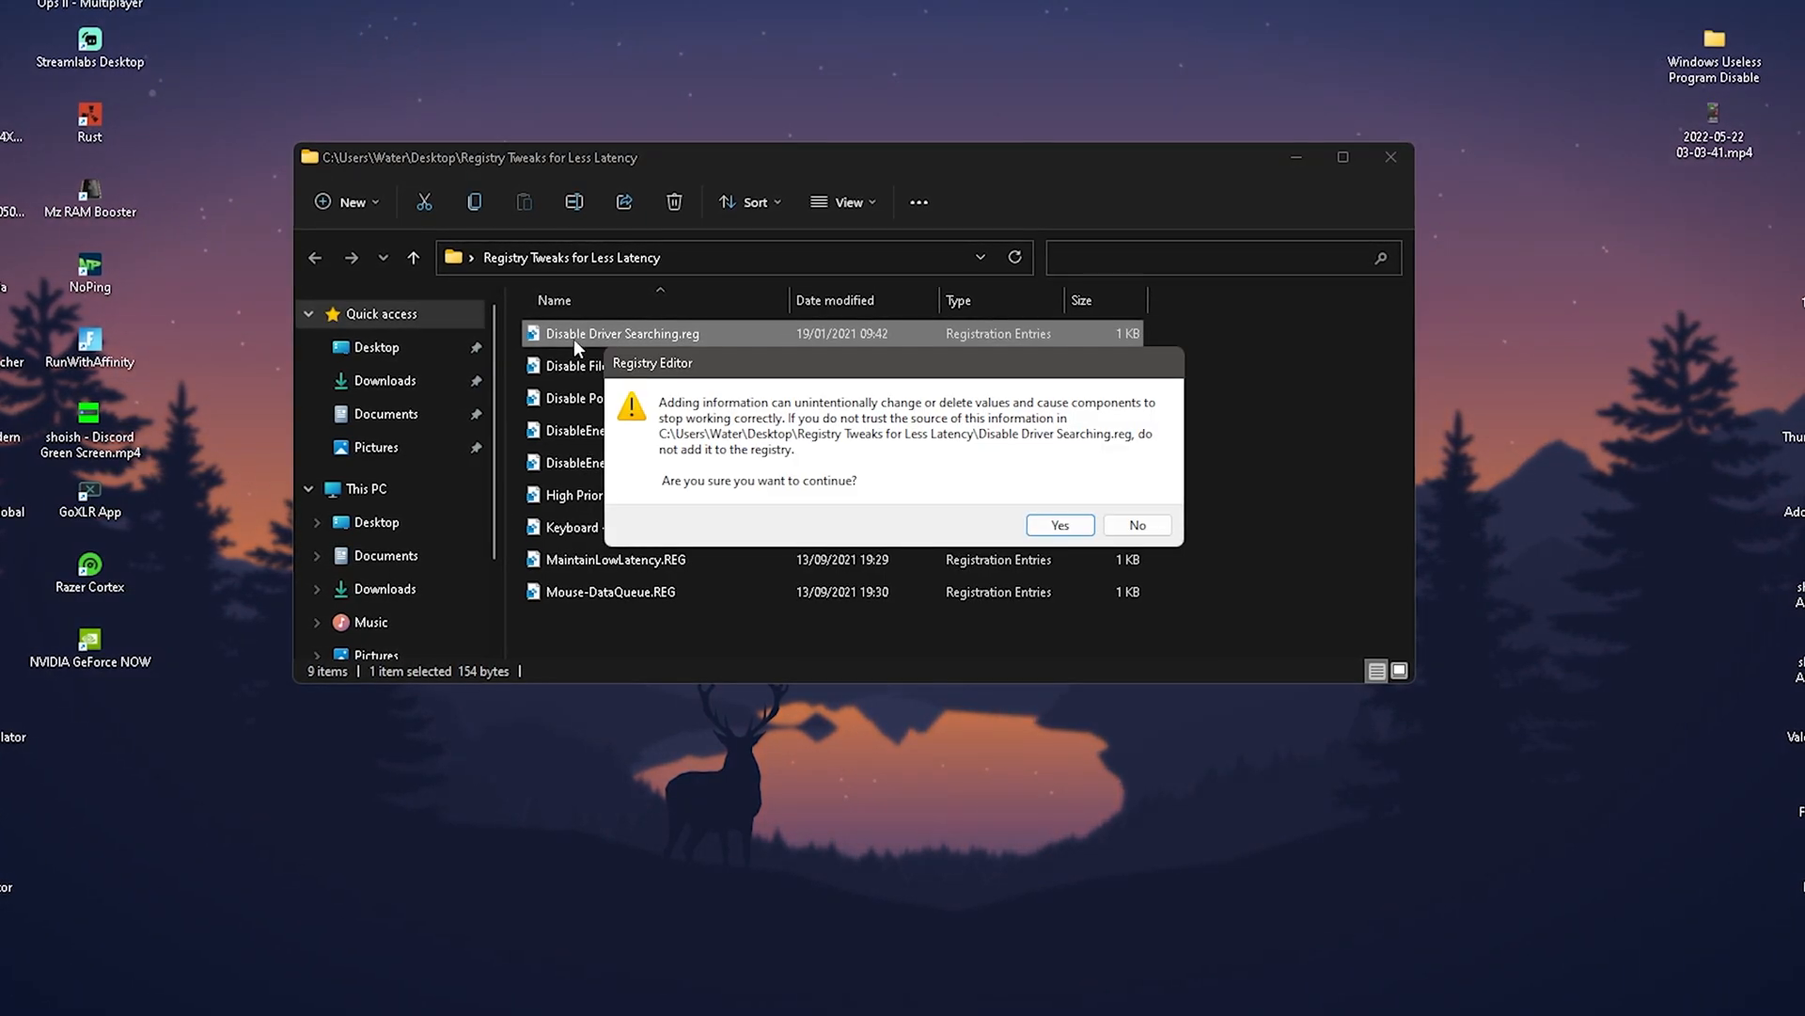
left_click(1057, 525)
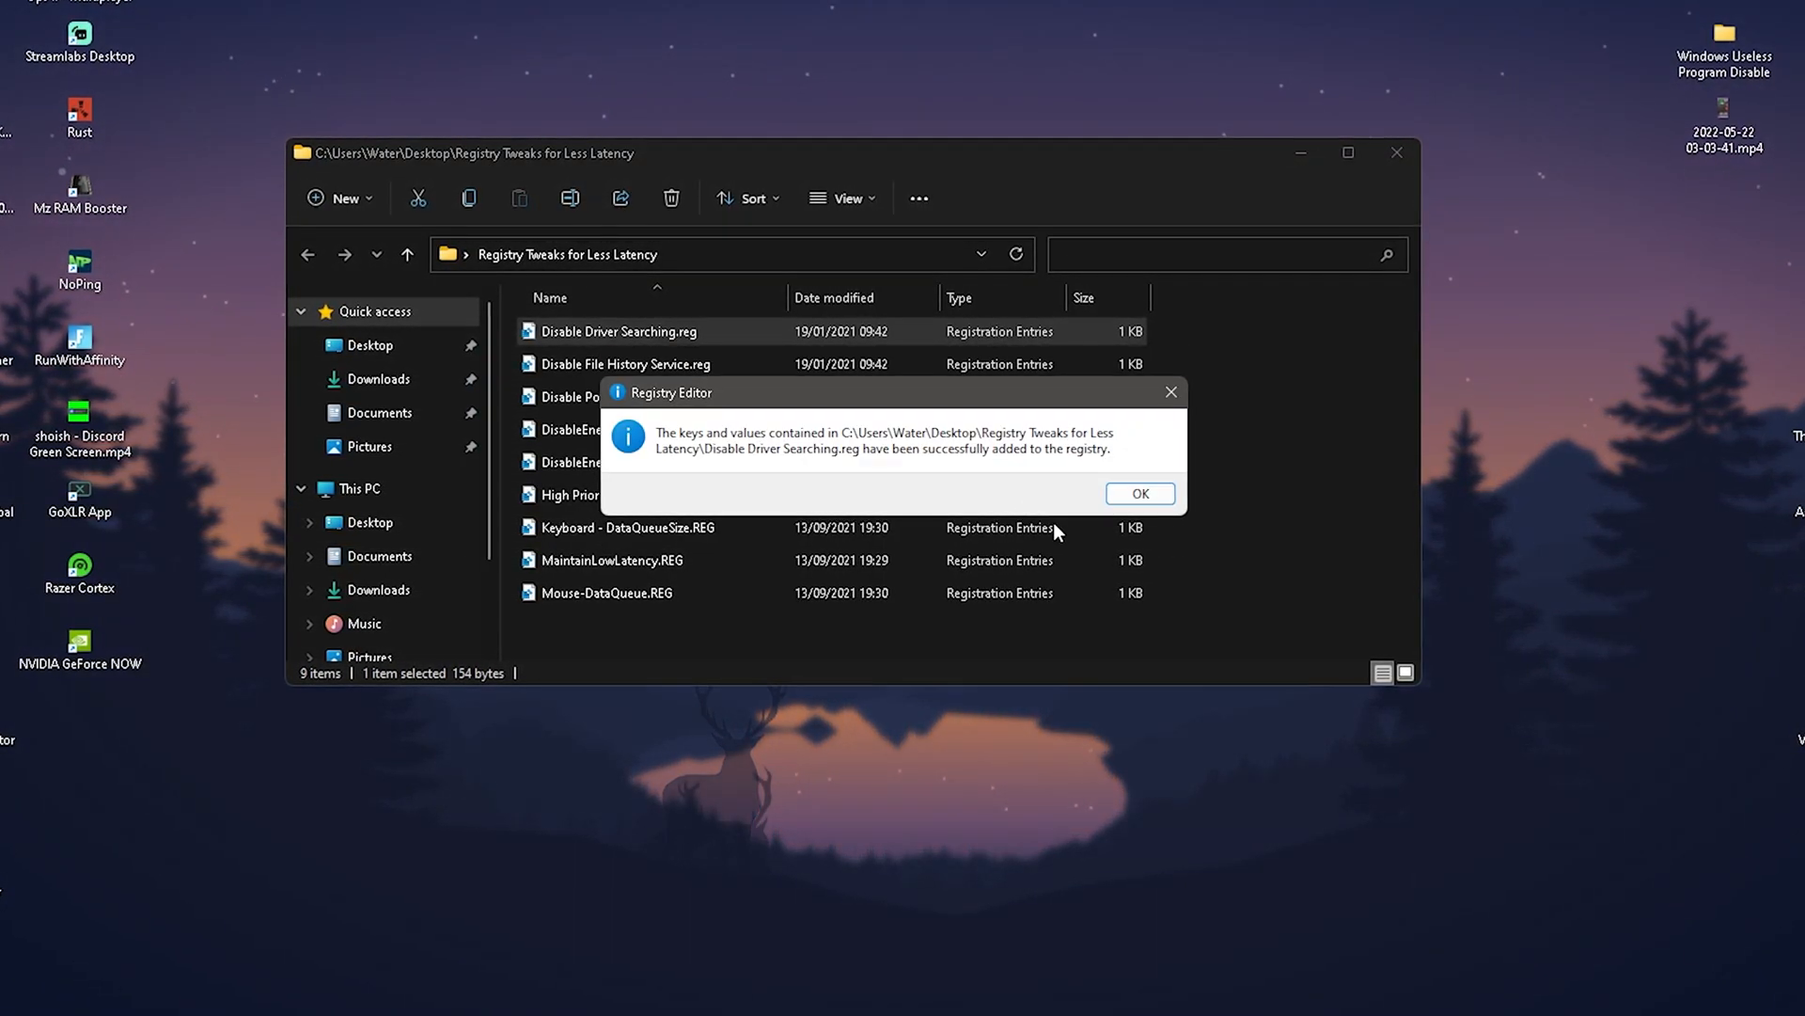
left_click(1138, 492)
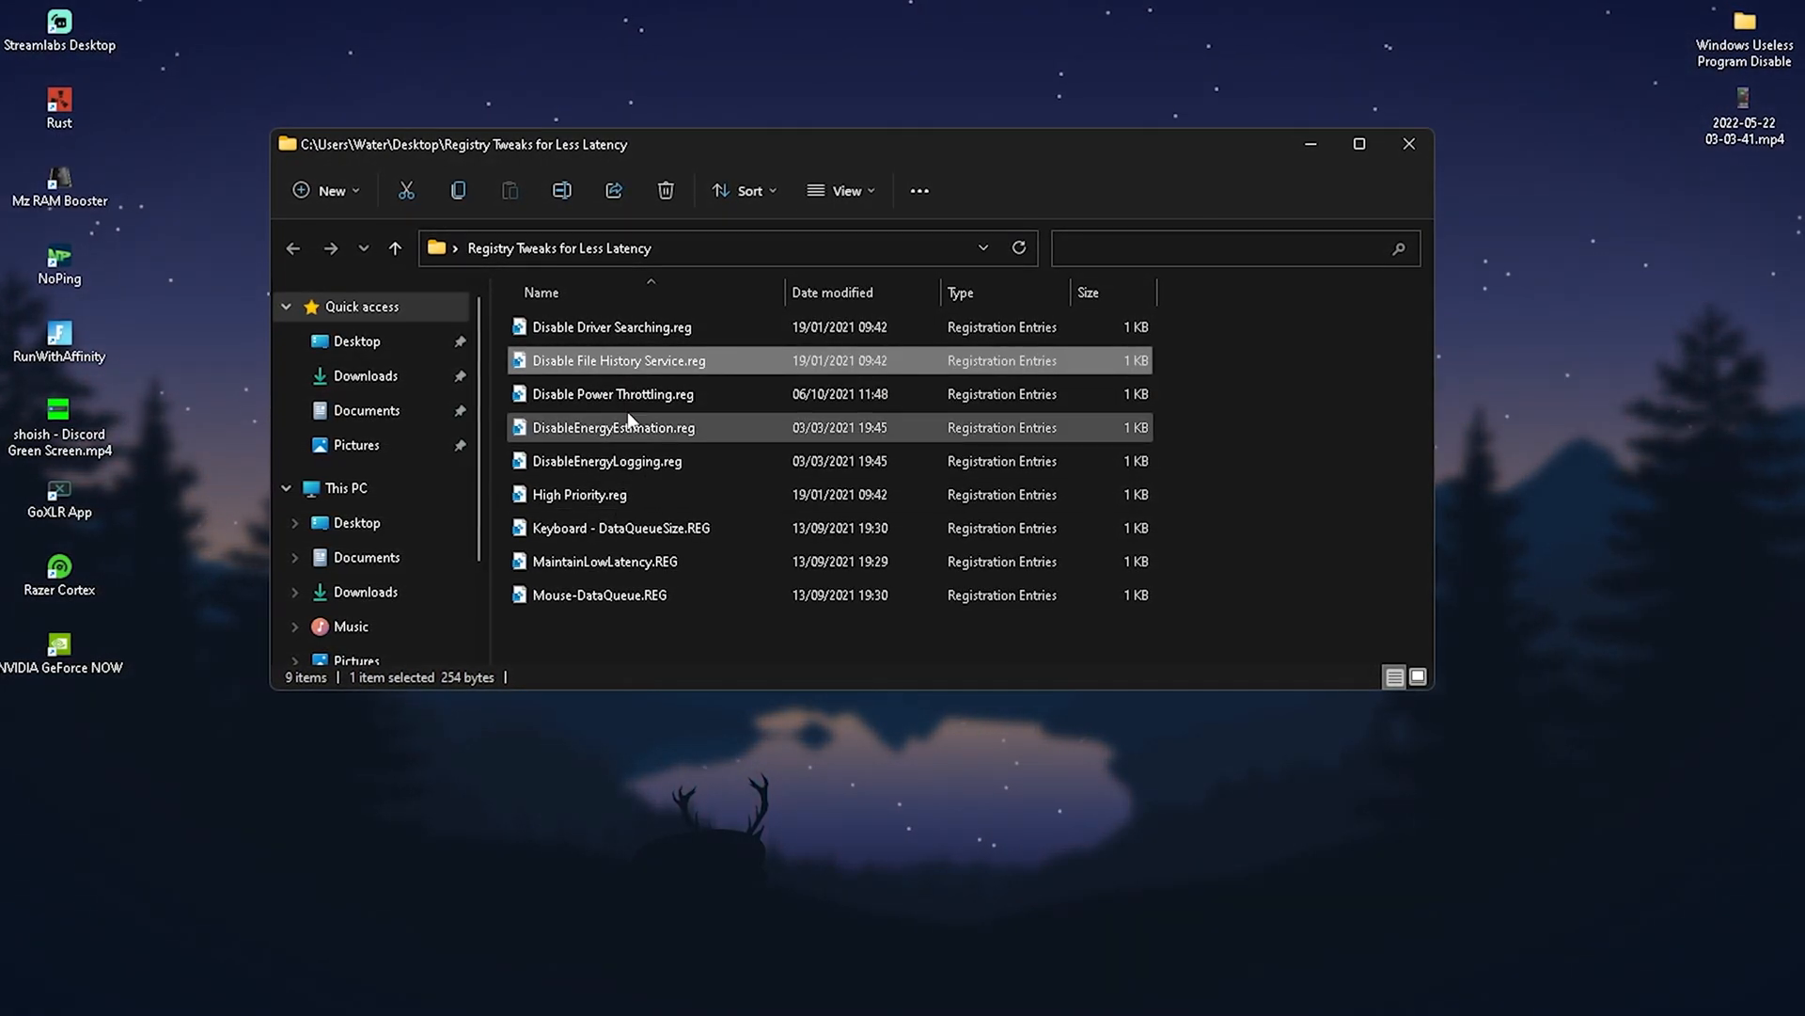
Merge the Disable Power Throttling and DisableEnergyEstimation tweaks, confirming each success message
double_click(614, 393)
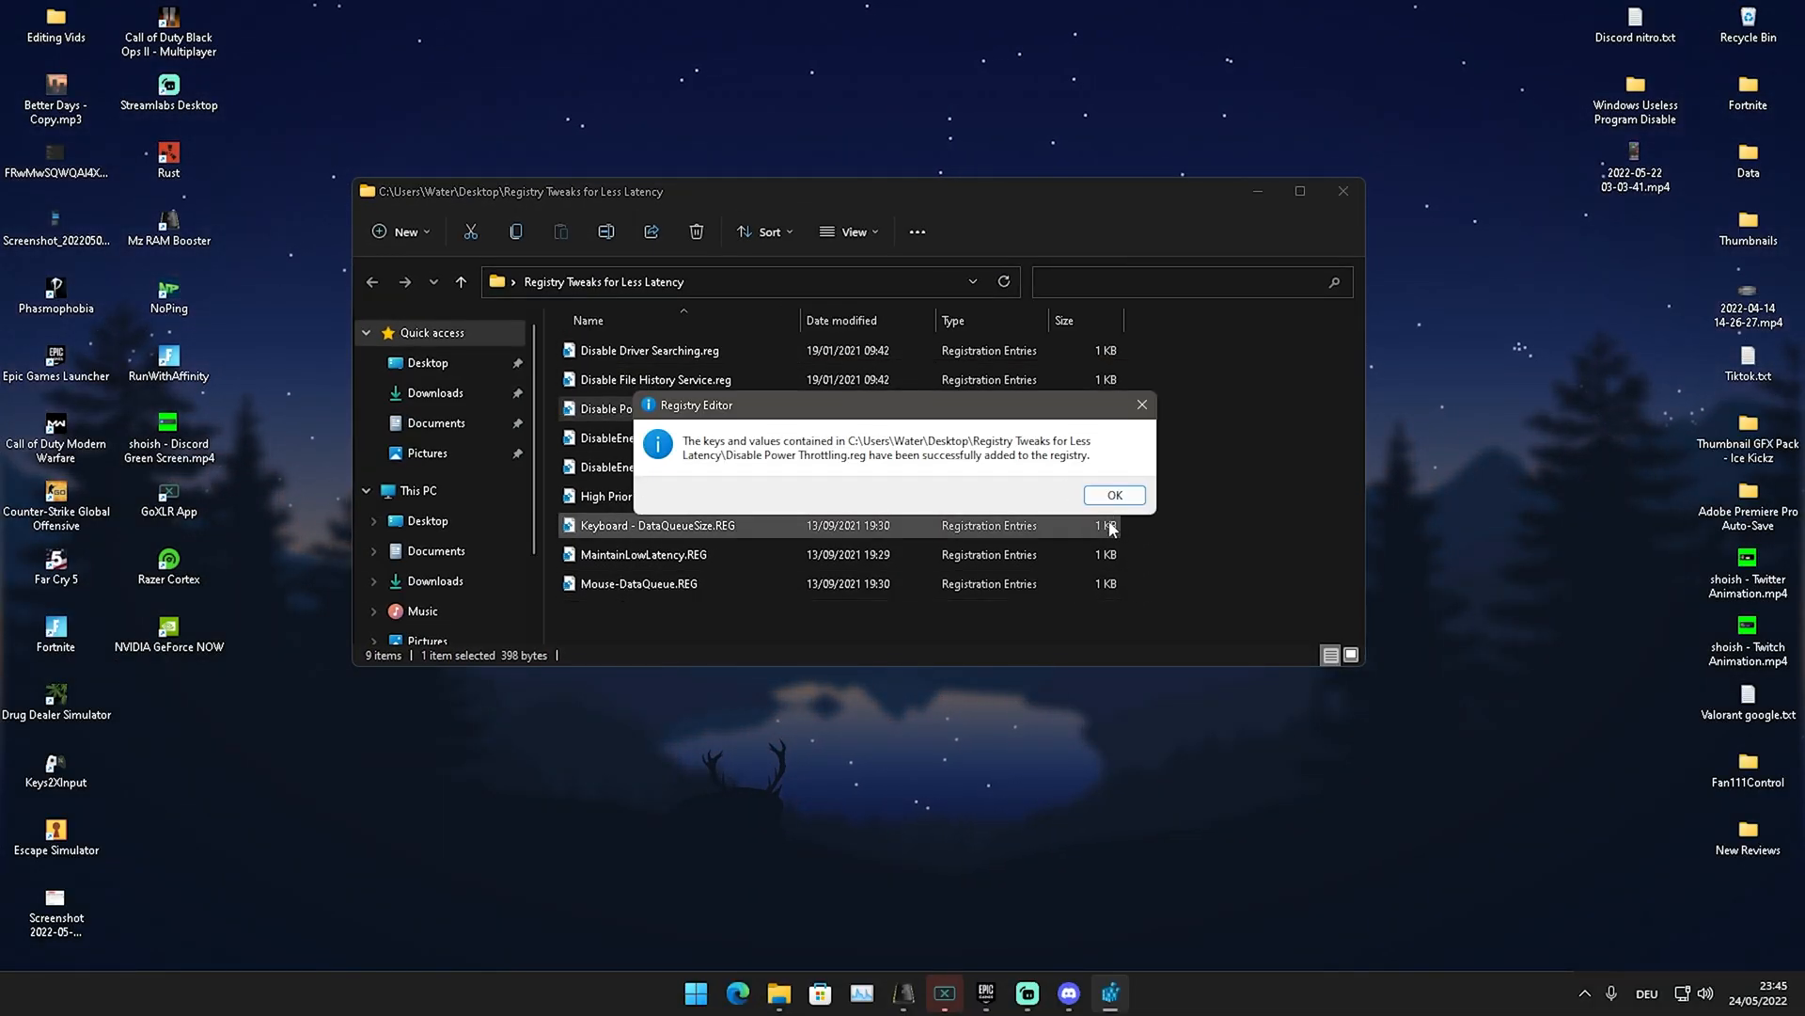
left_click(1111, 495)
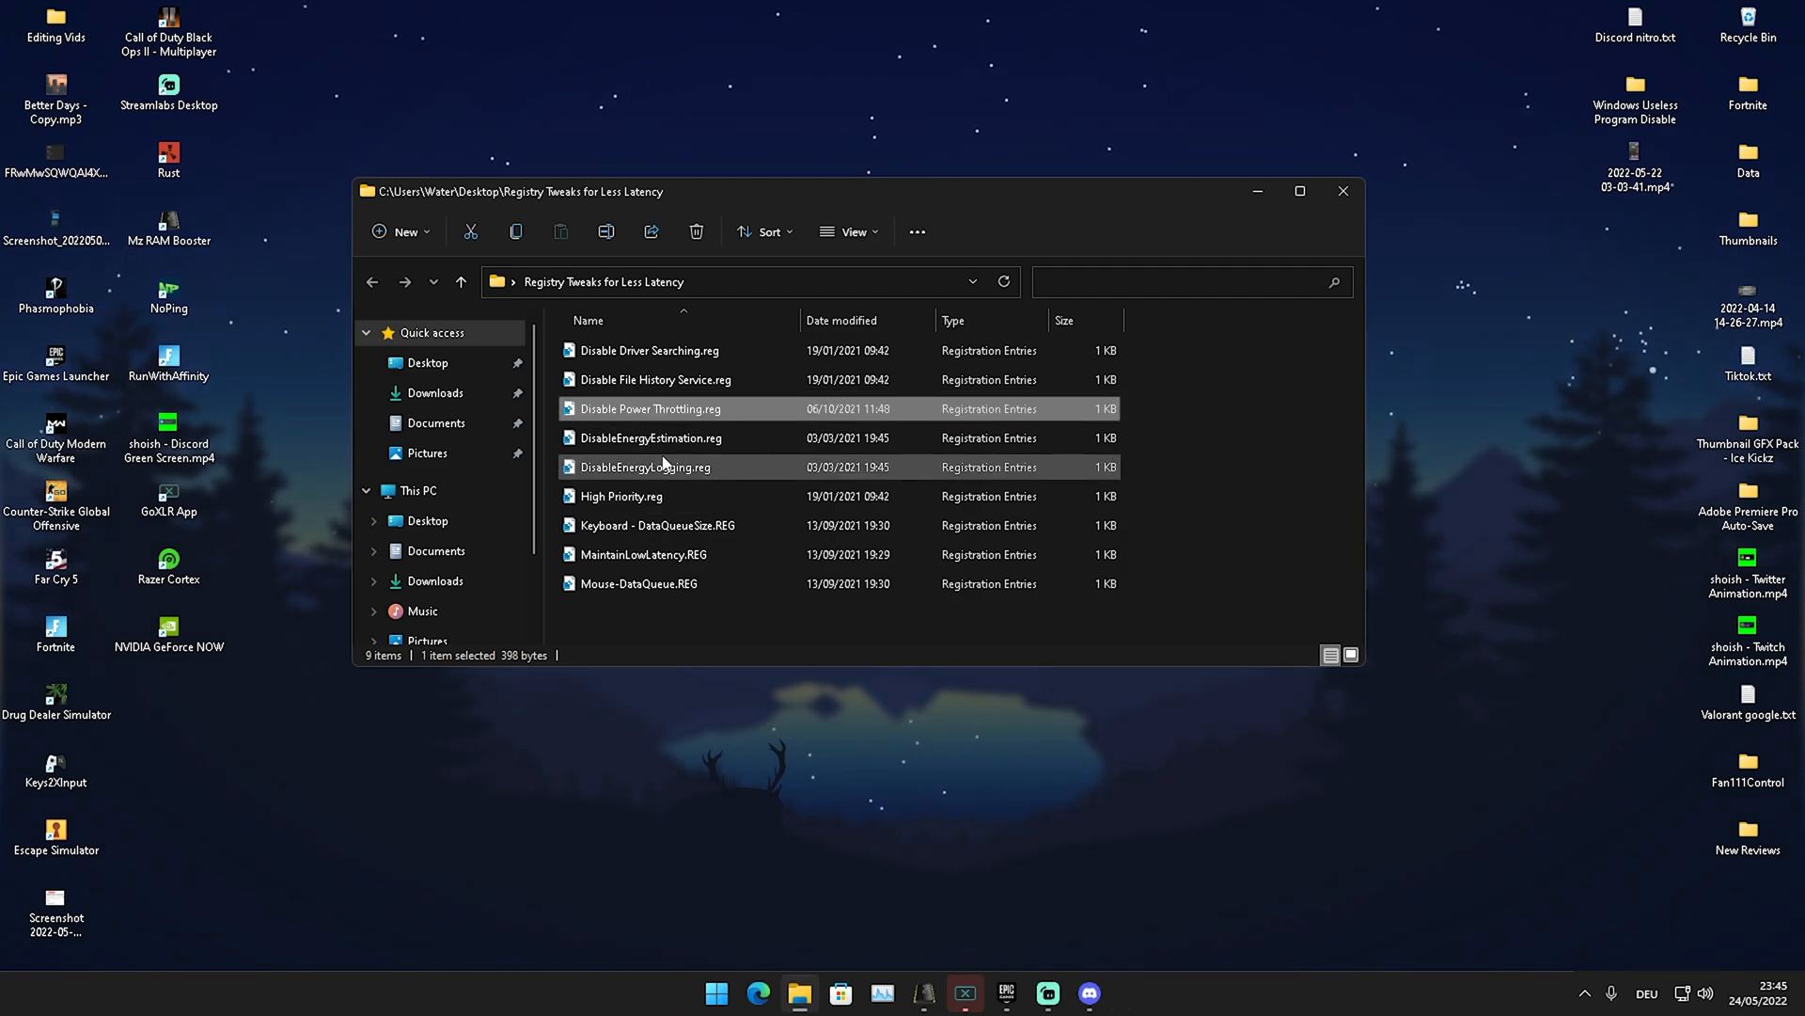
double_click(651, 439)
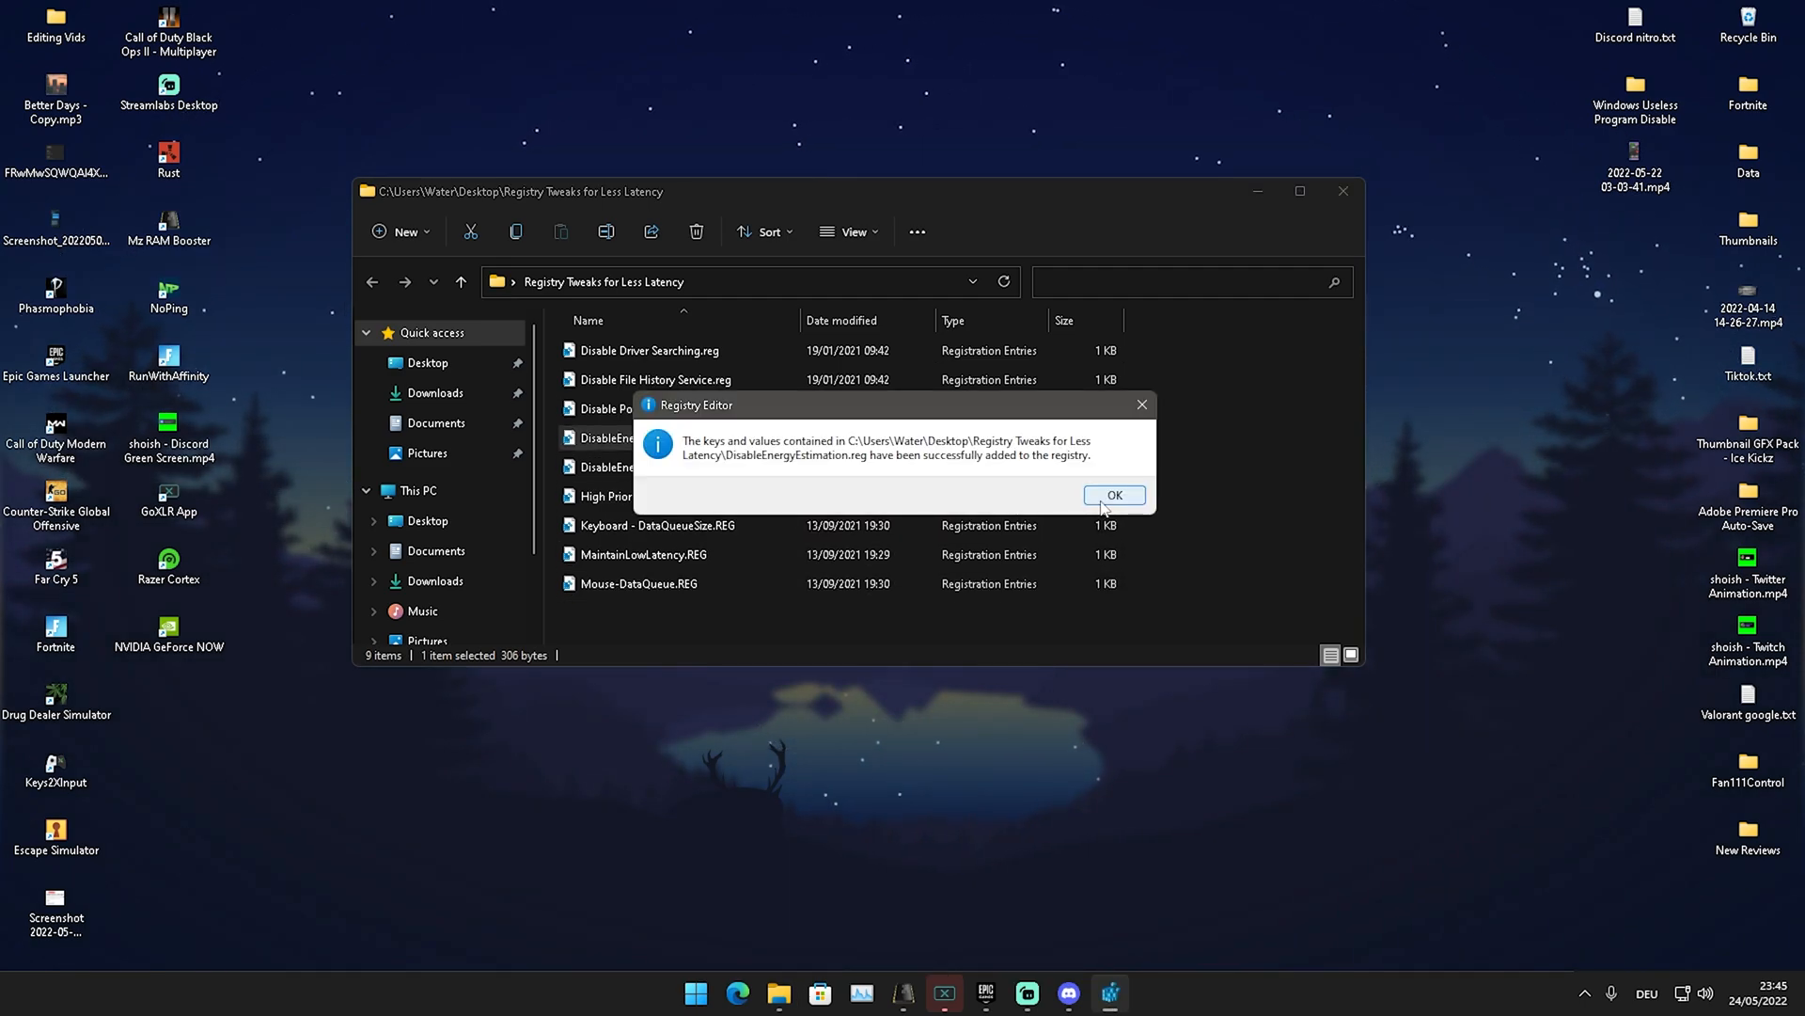
left_click(1112, 494)
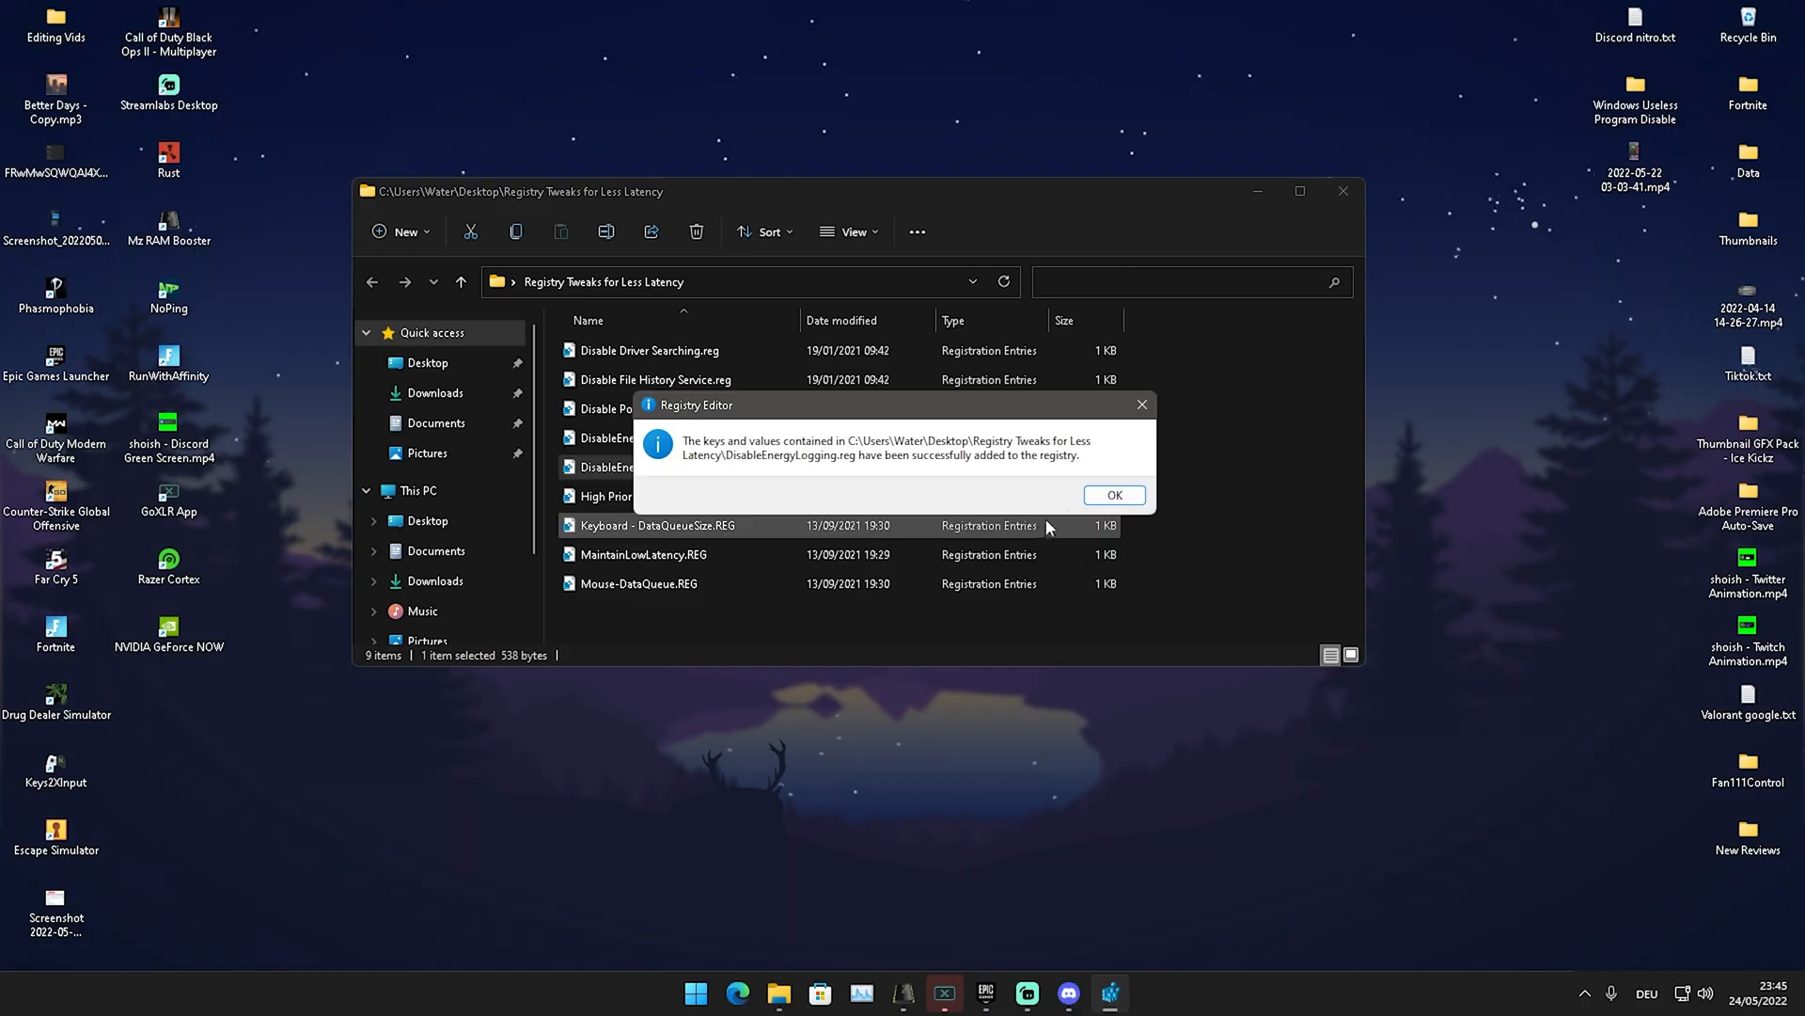
left_click(1112, 495)
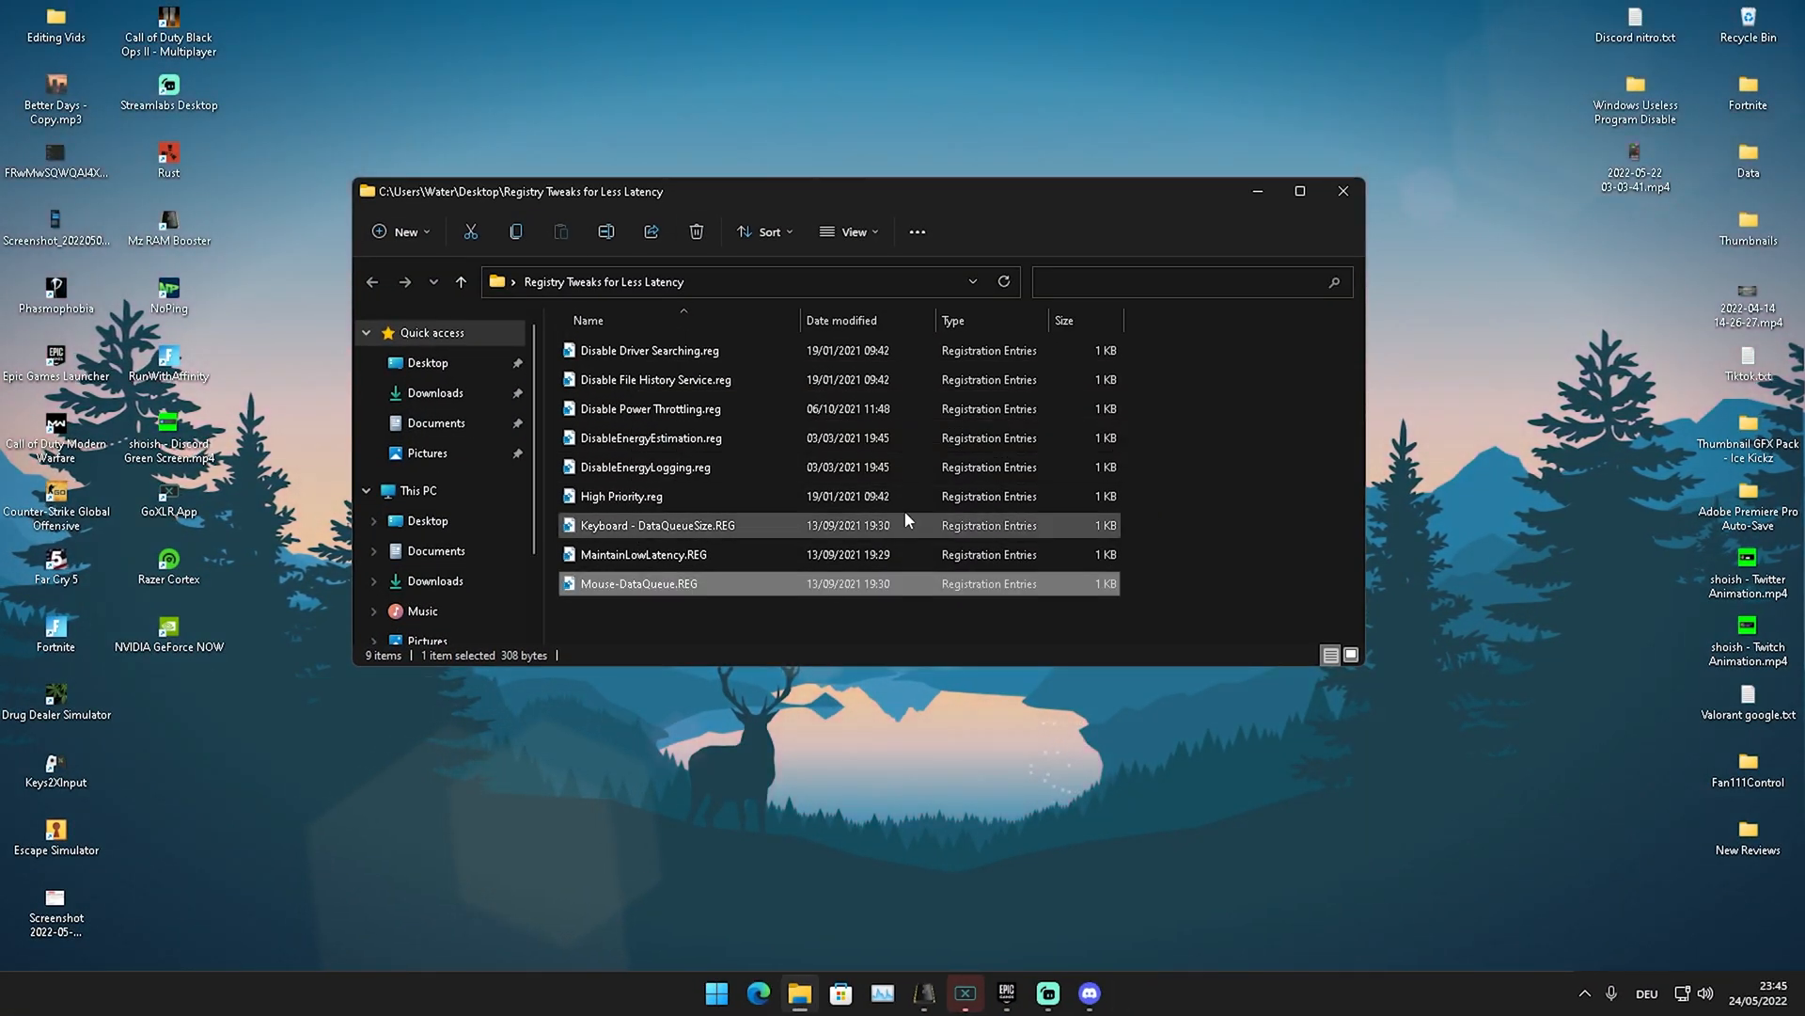
mouse_move(758, 417)
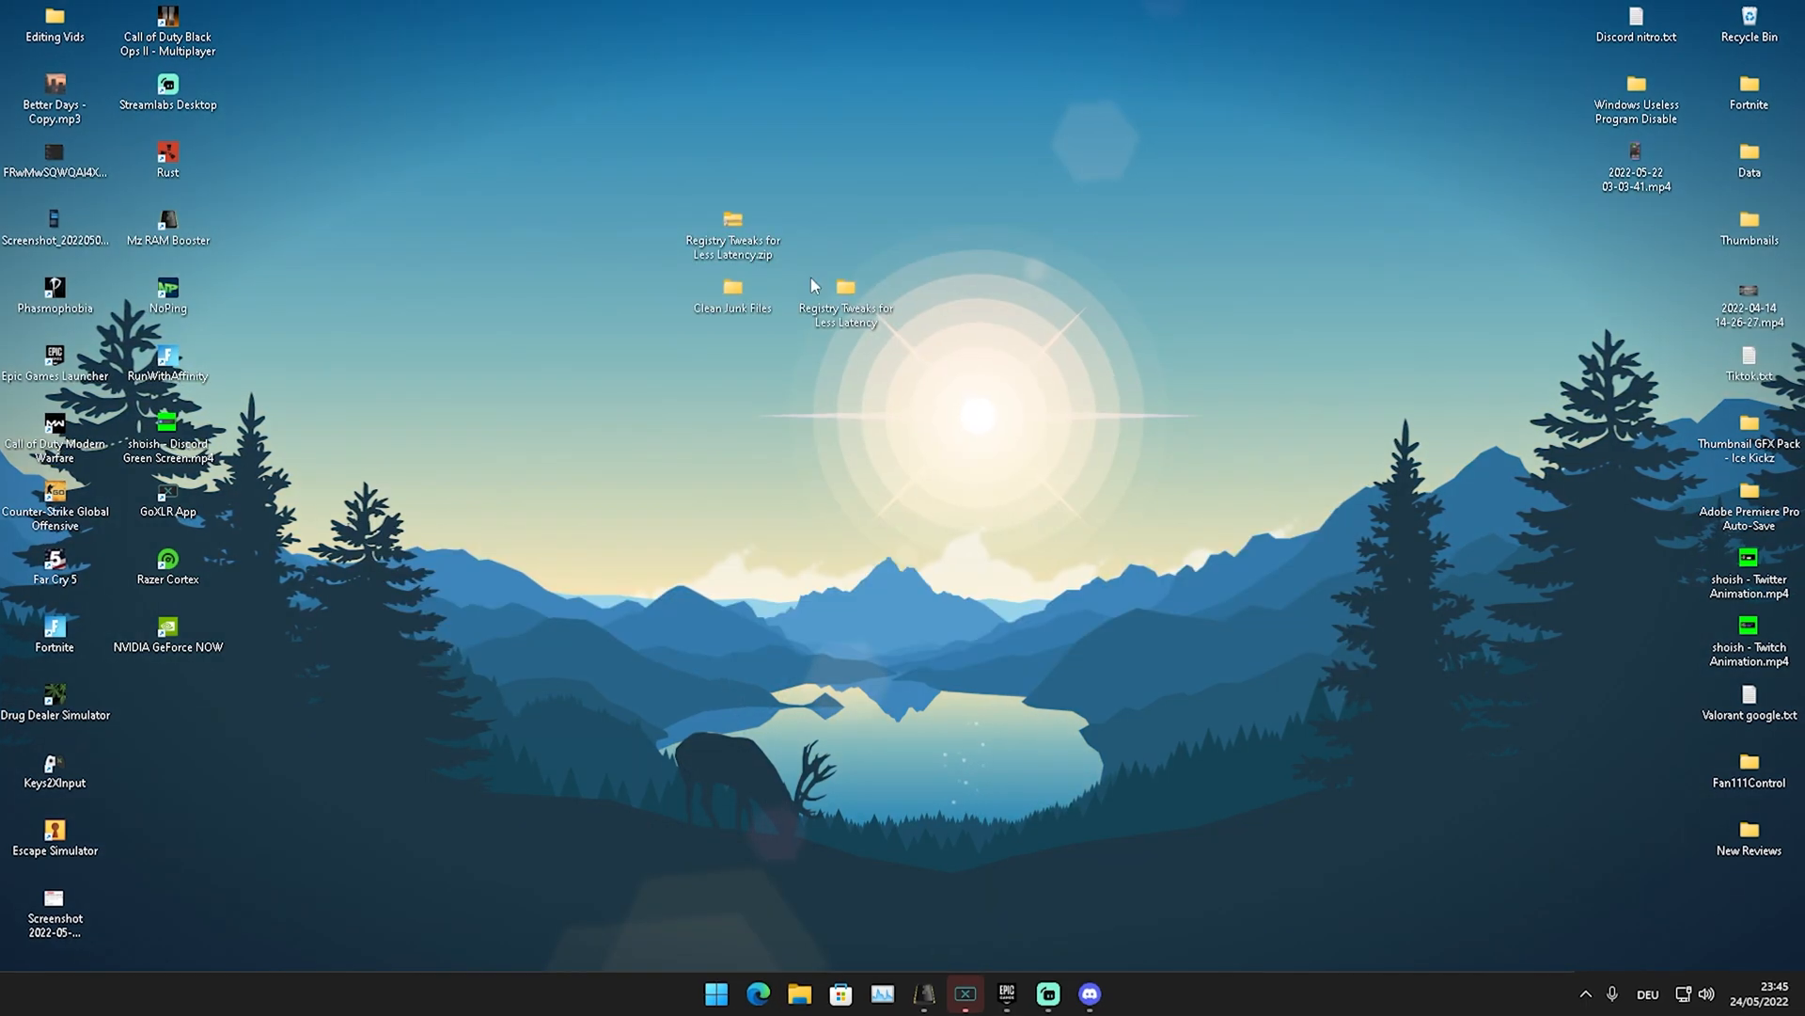
Launch Disk Cleanup from the Clean Junk Files folder and start cleaning the checked categories on drive C:
double_click(732, 293)
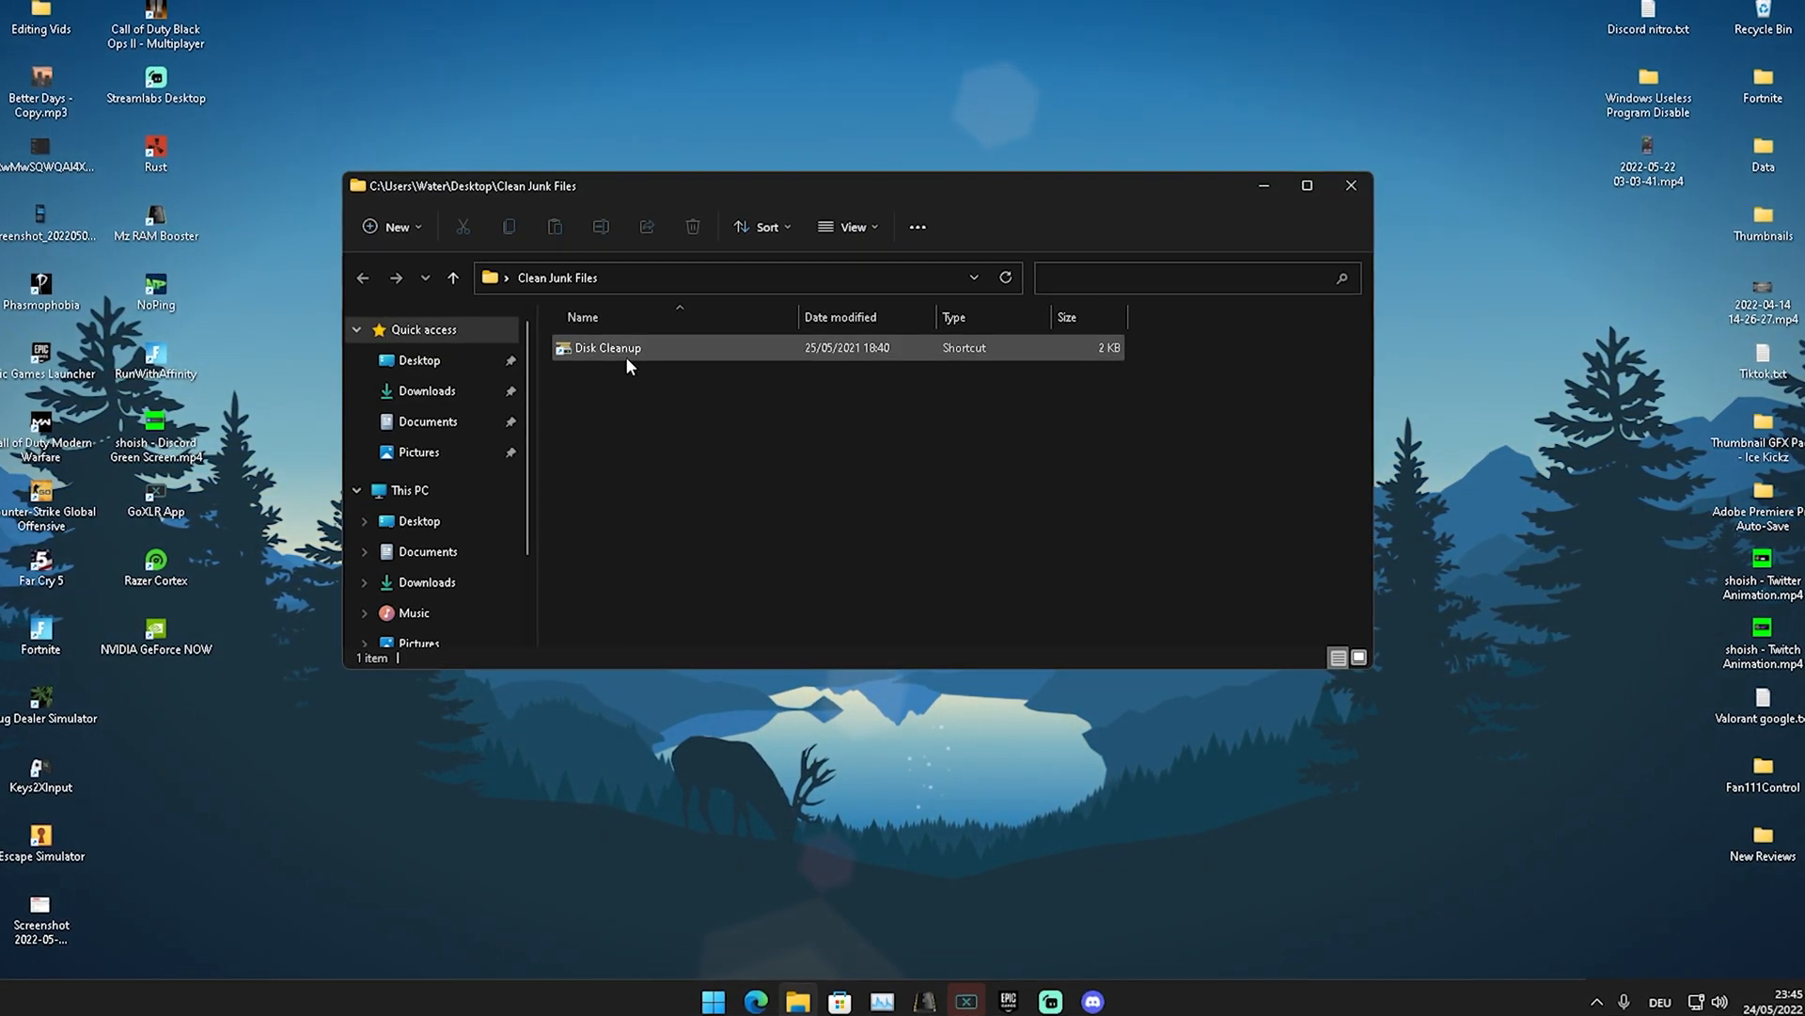
double_click(605, 348)
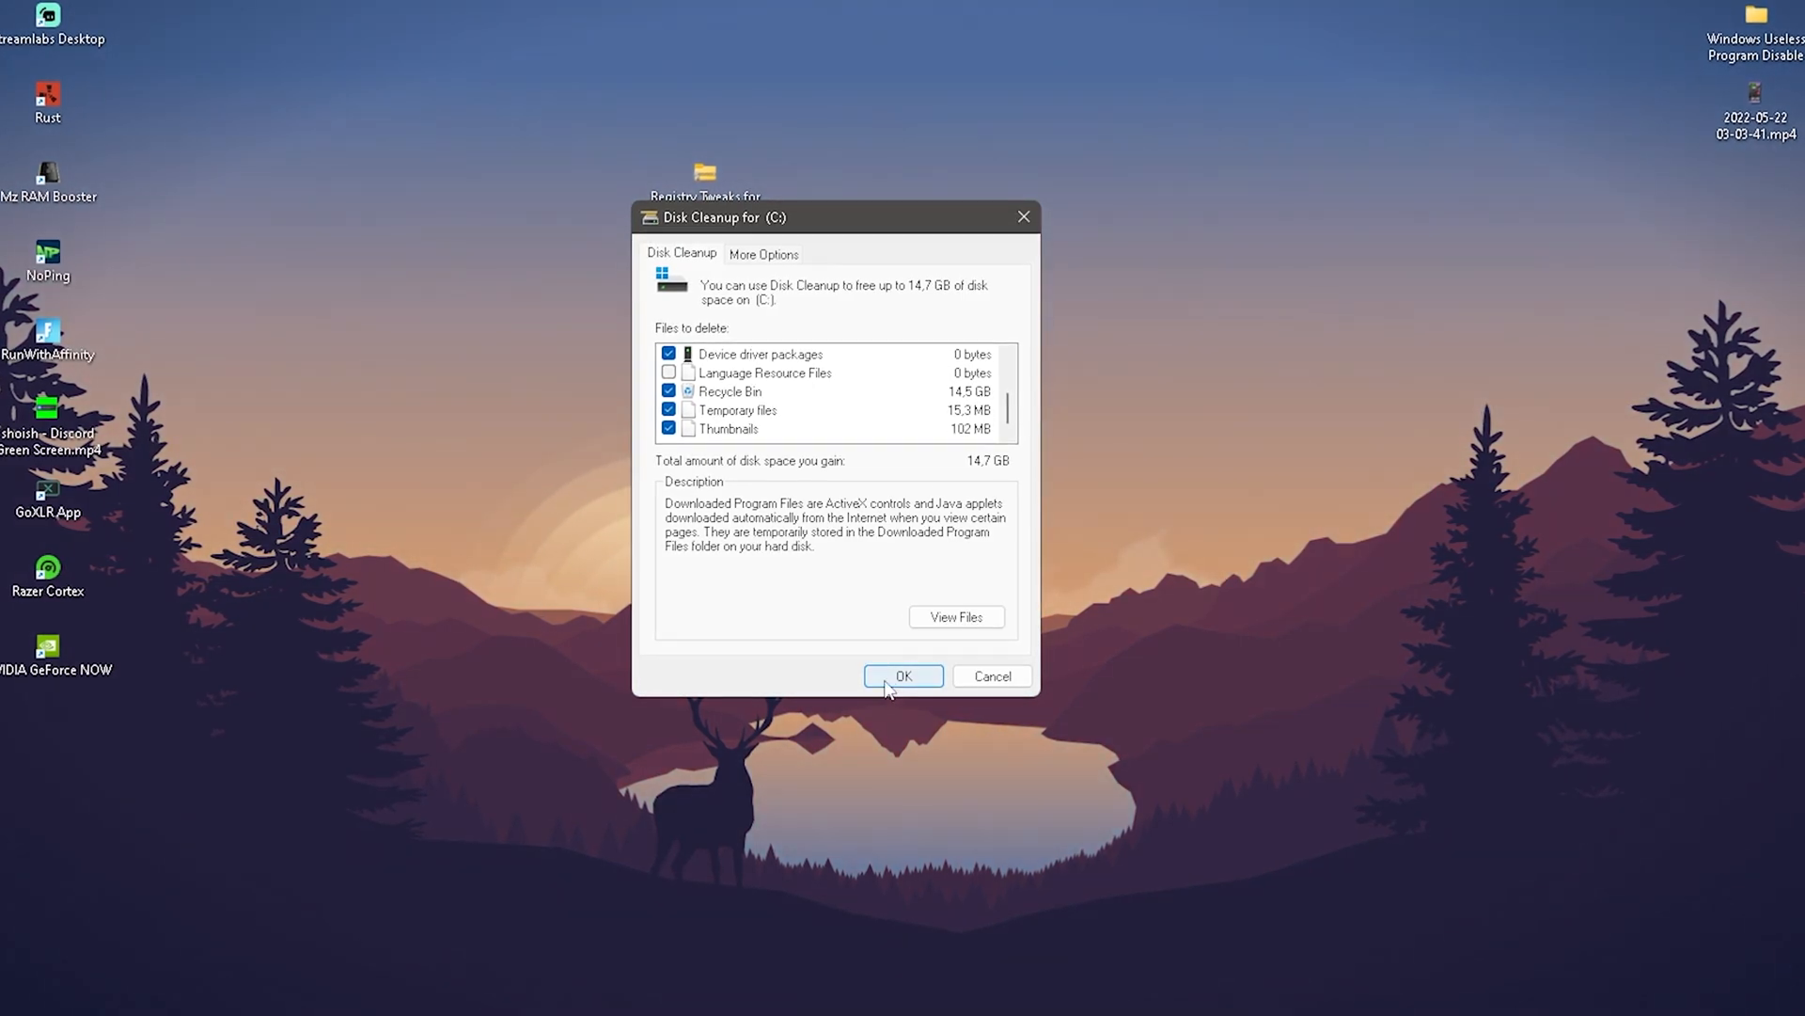
left_click(903, 675)
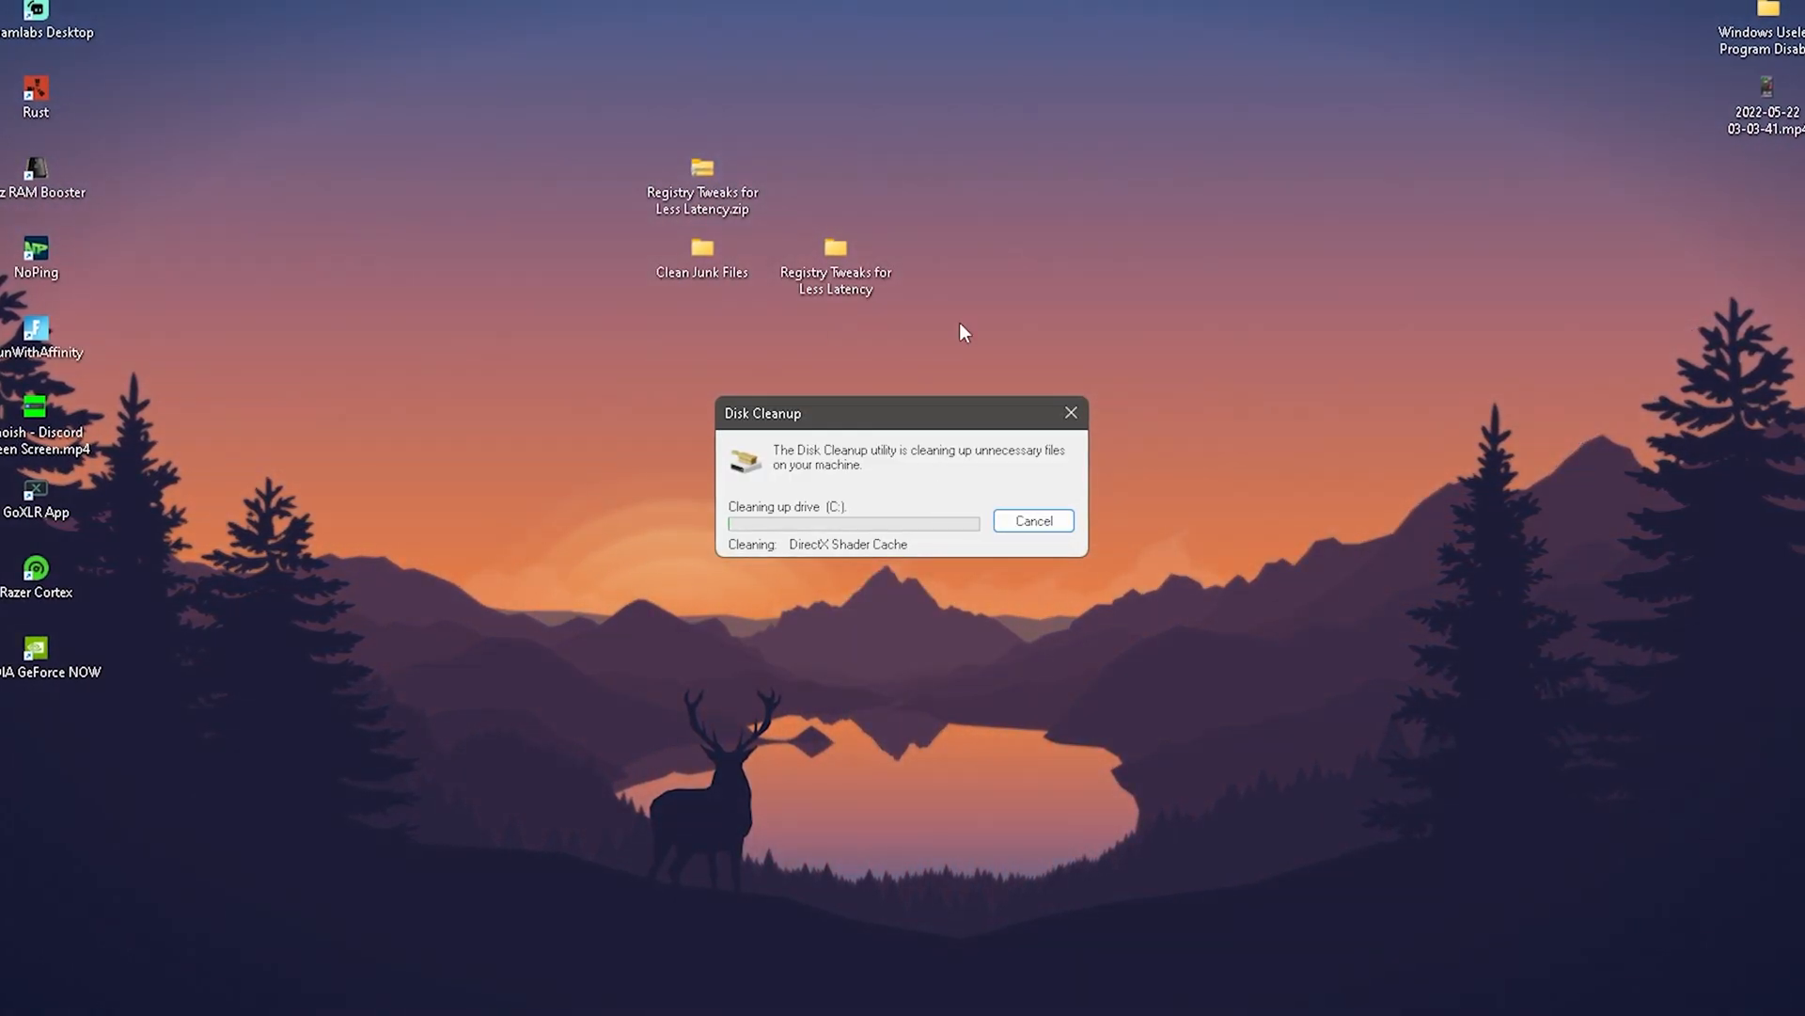